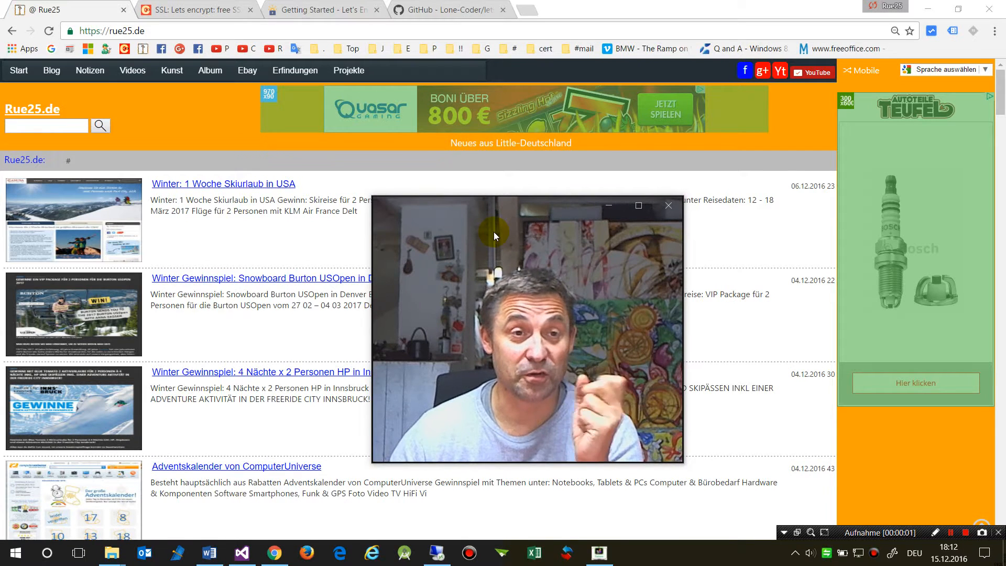
{"action": "mouse_move", "coordinate": [373, 196]}
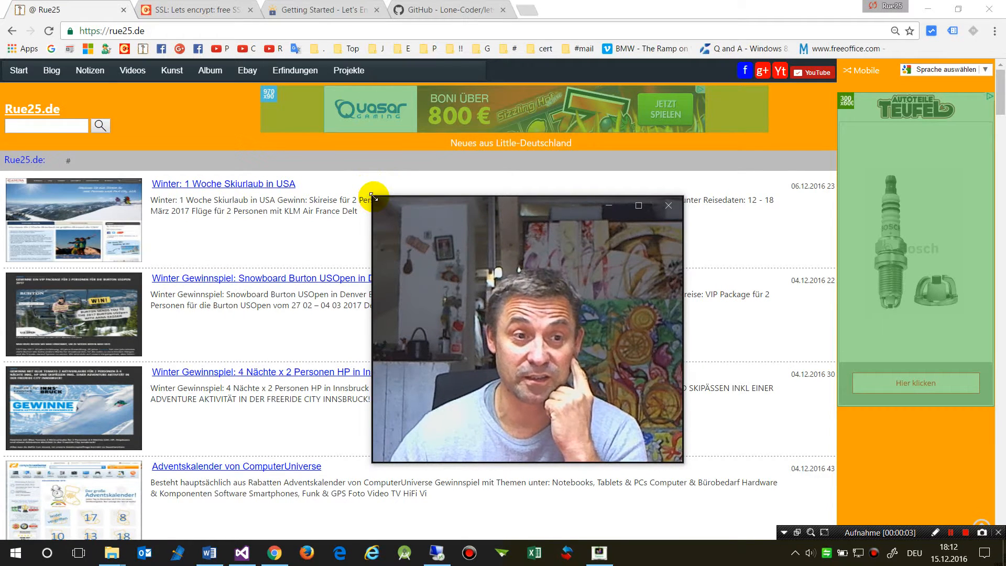
Load rue25.de from the Rue25 bookmark over plain HTTP, shown as not secure.
{"action": "left_click", "coordinate": [132, 70]}
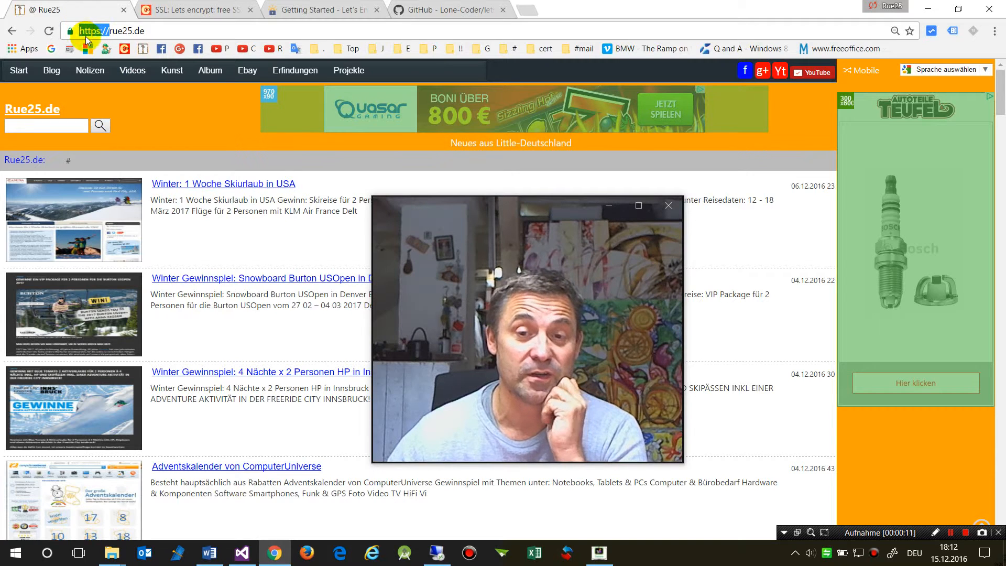
{"action": "mouse_move", "coordinate": [376, 202]}
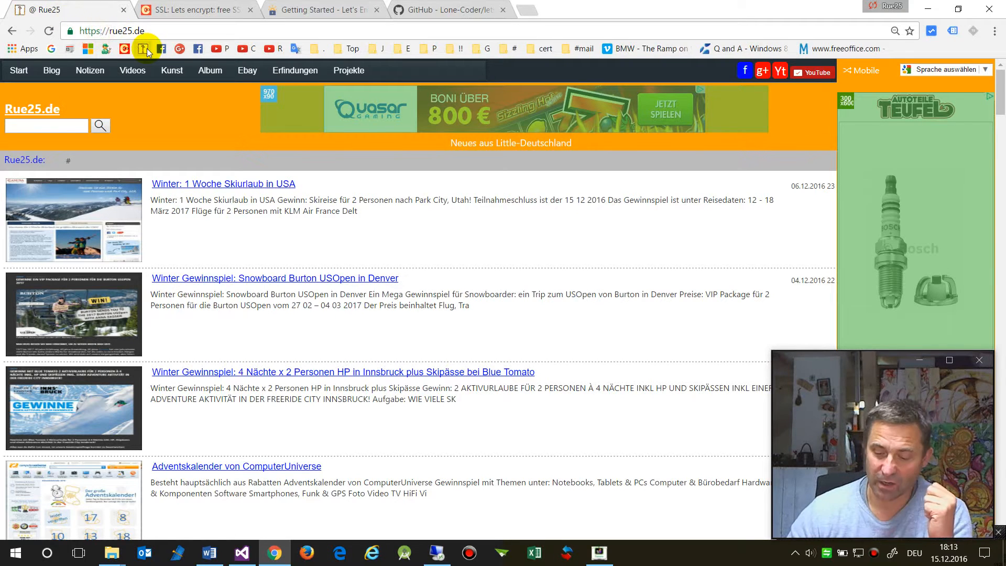
{"action": "left_click", "coordinate": [147, 48]}
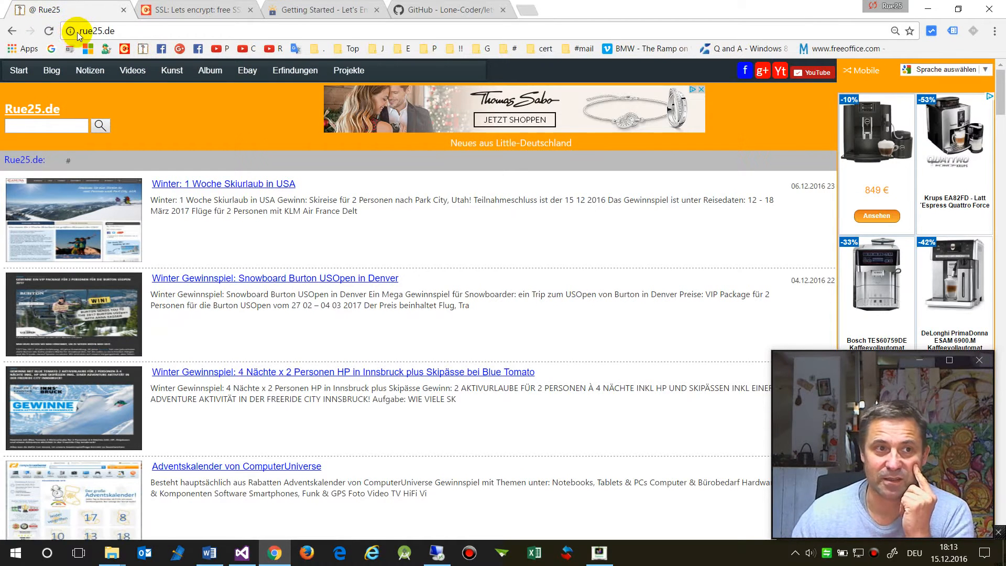
{"action": "mouse_move", "coordinate": [49, 30]}
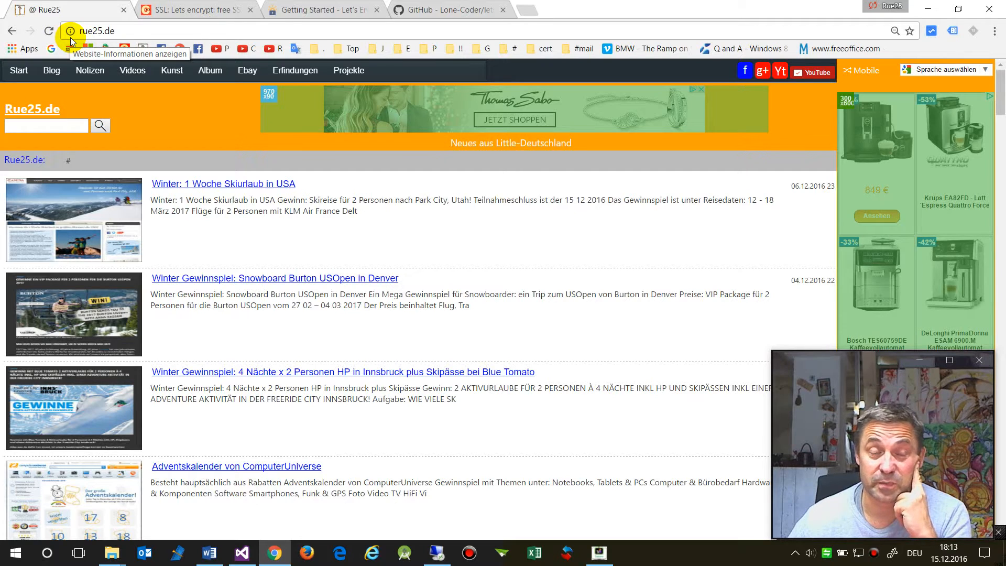
{"action": "mouse_move", "coordinate": [187, 9]}
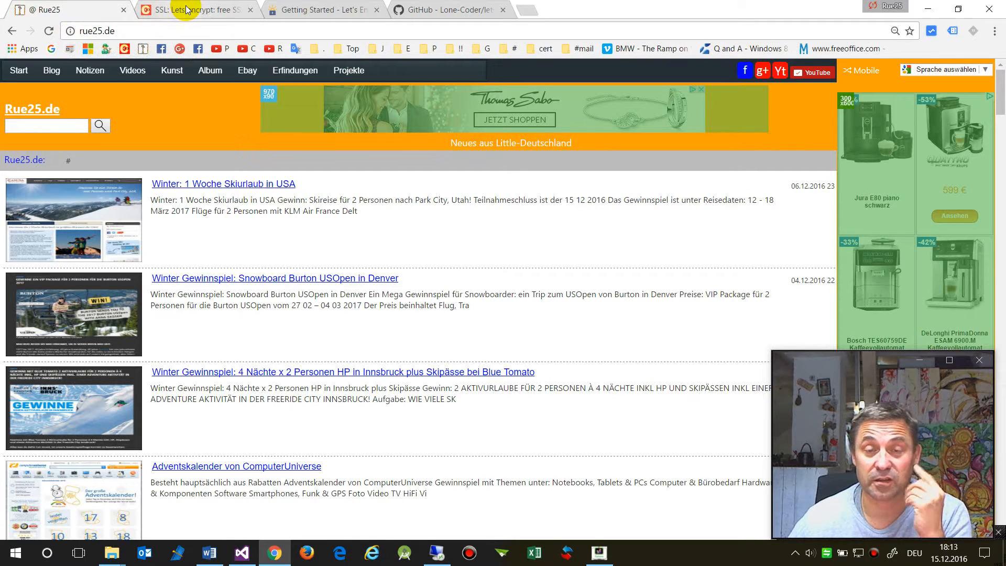
{"action": "mouse_move", "coordinate": [193, 10]}
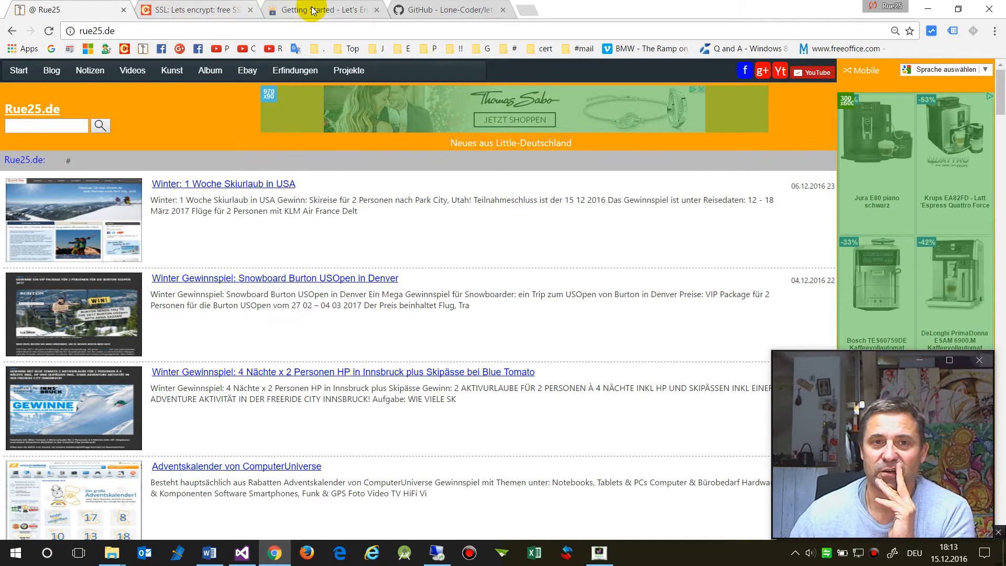
View the Let's Encrypt Getting Started guide, then reload Rue25, now served over HTTPS.
{"action": "left_click", "coordinate": [318, 9]}
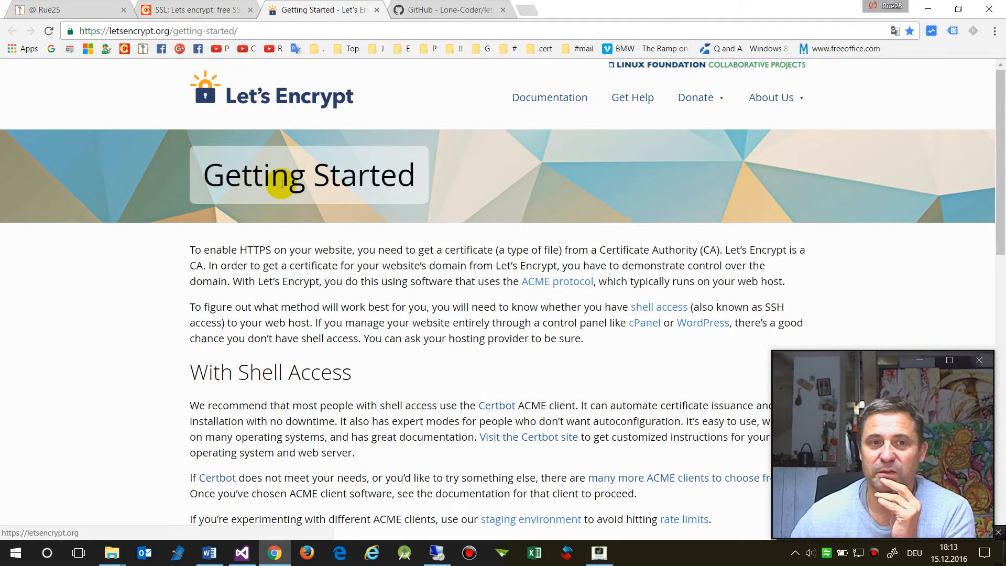
{"action": "double_click", "coordinate": [228, 175]}
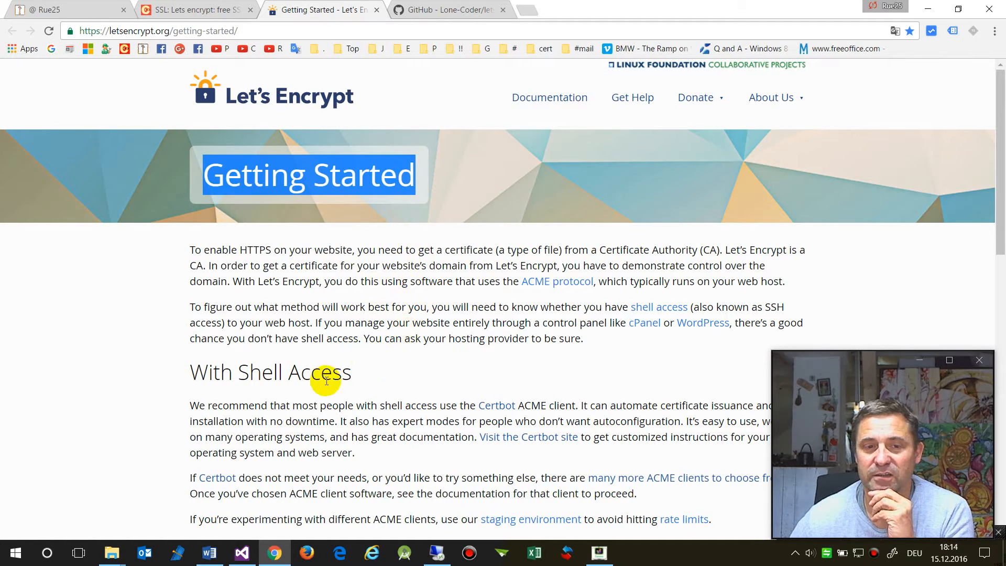
{"action": "mouse_move", "coordinate": [478, 319]}
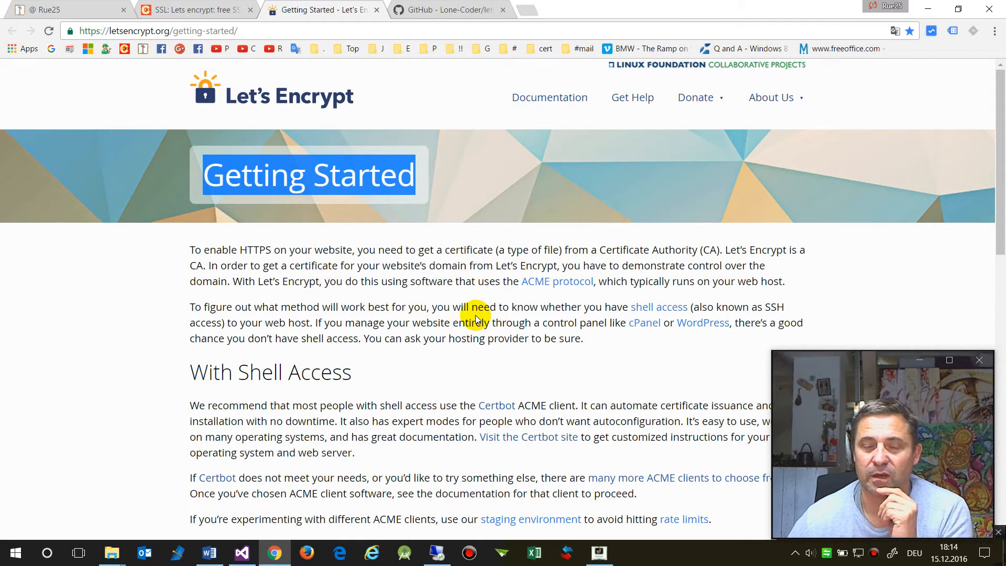
{"action": "mouse_move", "coordinate": [325, 92]}
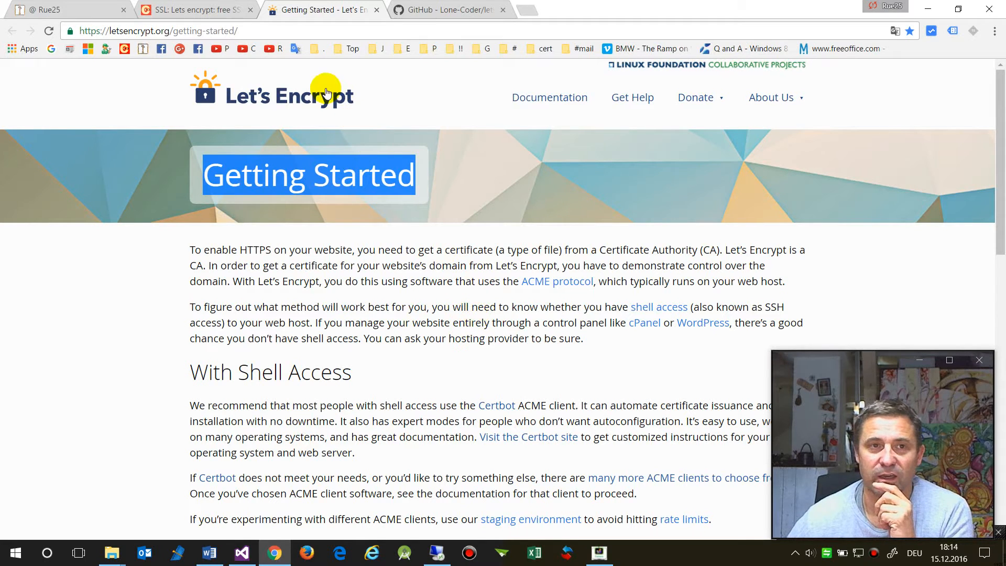
{"action": "left_click", "coordinate": [64, 9]}
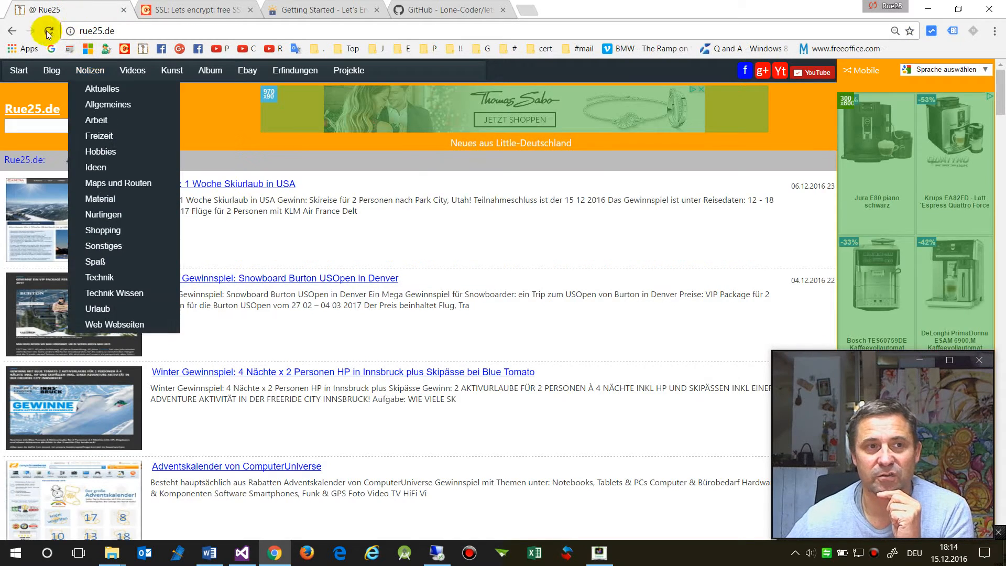
{"action": "left_click", "coordinate": [47, 30]}
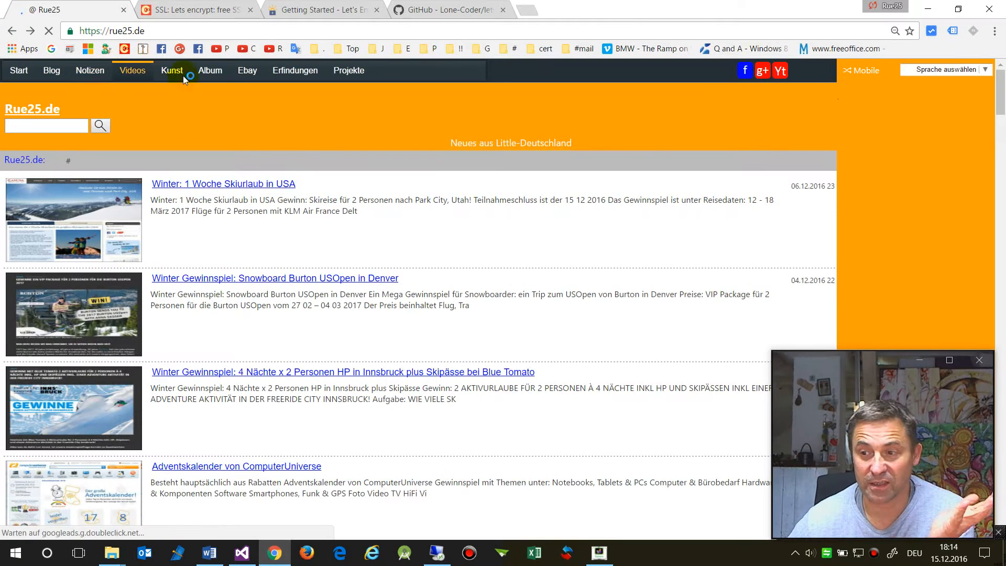
{"action": "left_click", "coordinate": [171, 70]}
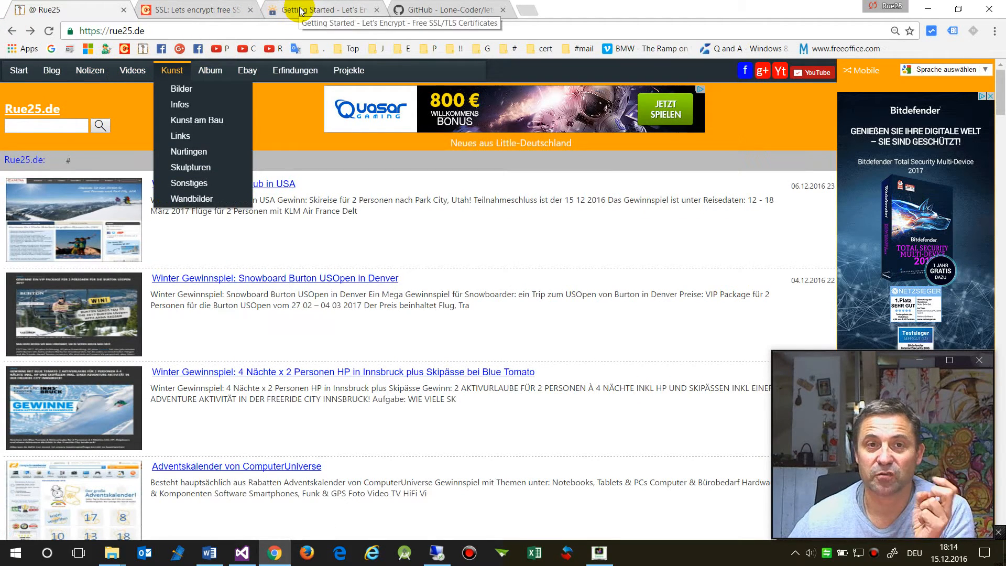
Scroll through the Getting Started guide's shell-access and no-shell-access options.
{"action": "left_click", "coordinate": [327, 9]}
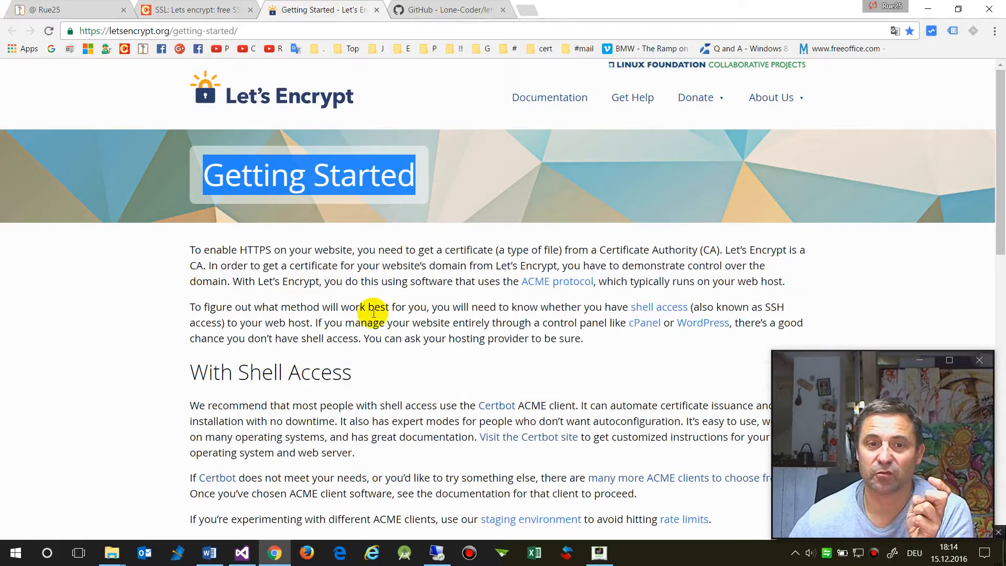
{"action": "scroll", "scroll_direction": "down", "scroll_amount": 3}
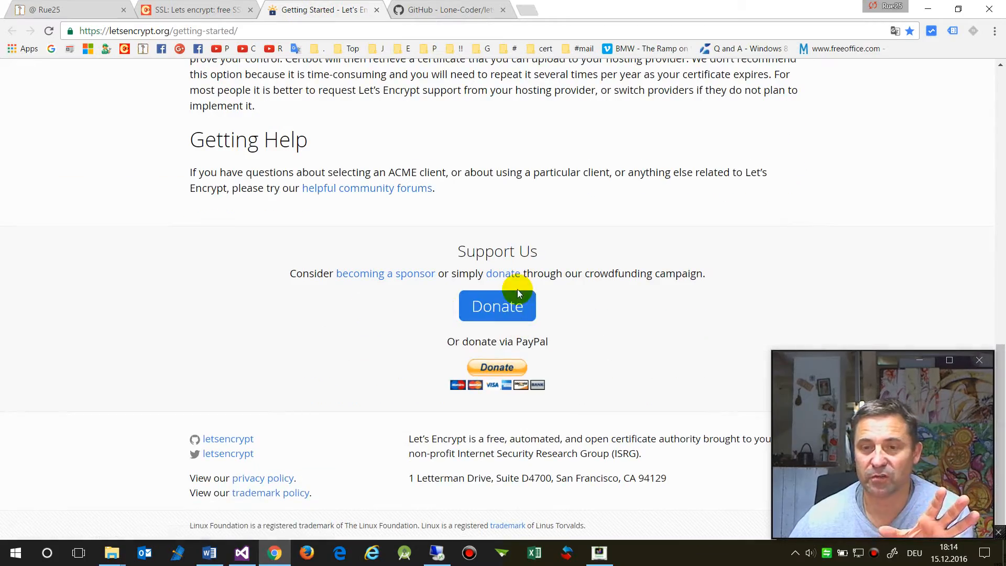
{"action": "scroll", "scroll_direction": "up", "scroll_amount": 3}
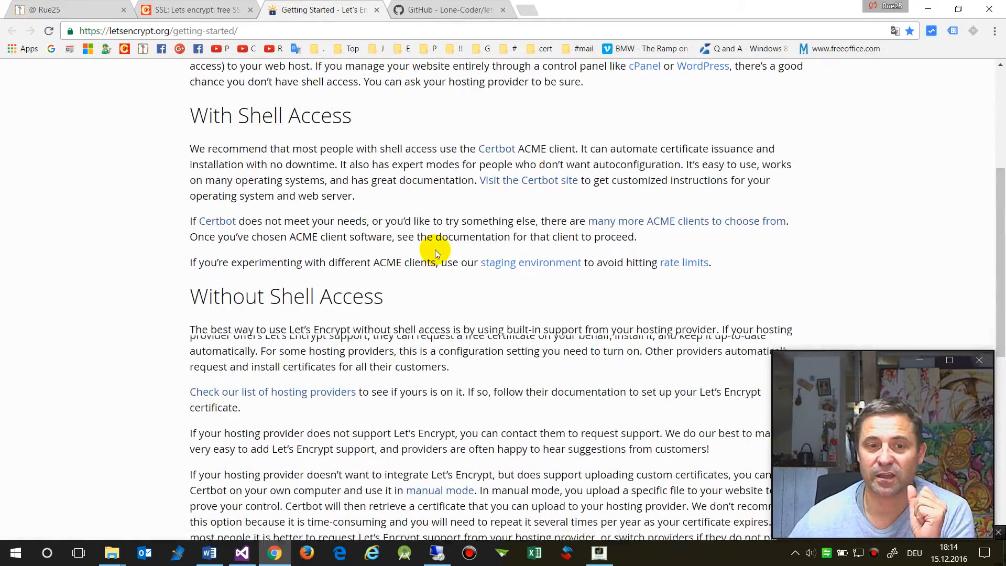
{"action": "scroll", "scroll_direction": "up", "scroll_amount": 3}
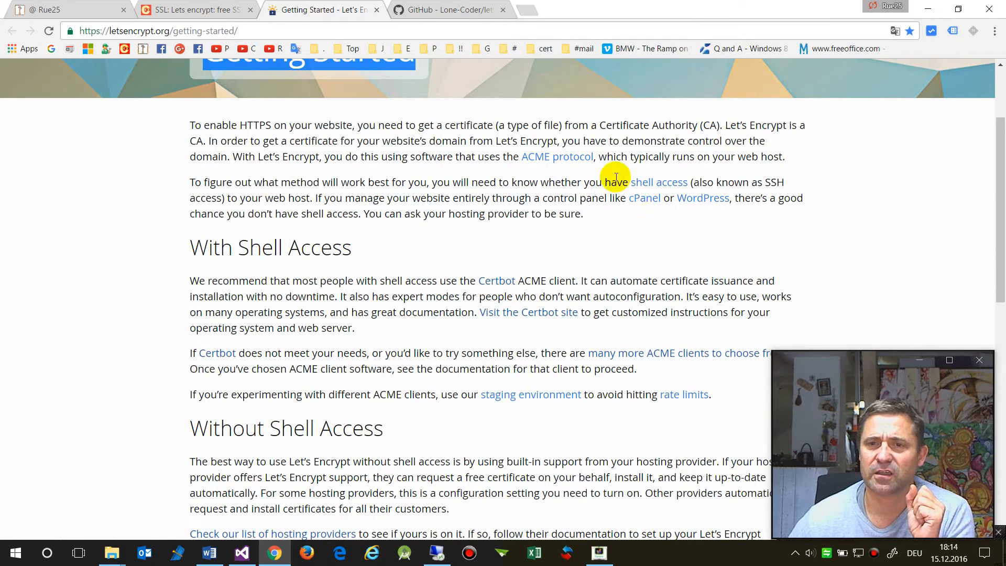
Compare the letsencrypt-win-simple GitHub repository with the Let's Encrypt Getting Started guide.
{"action": "left_click", "coordinate": [449, 9]}
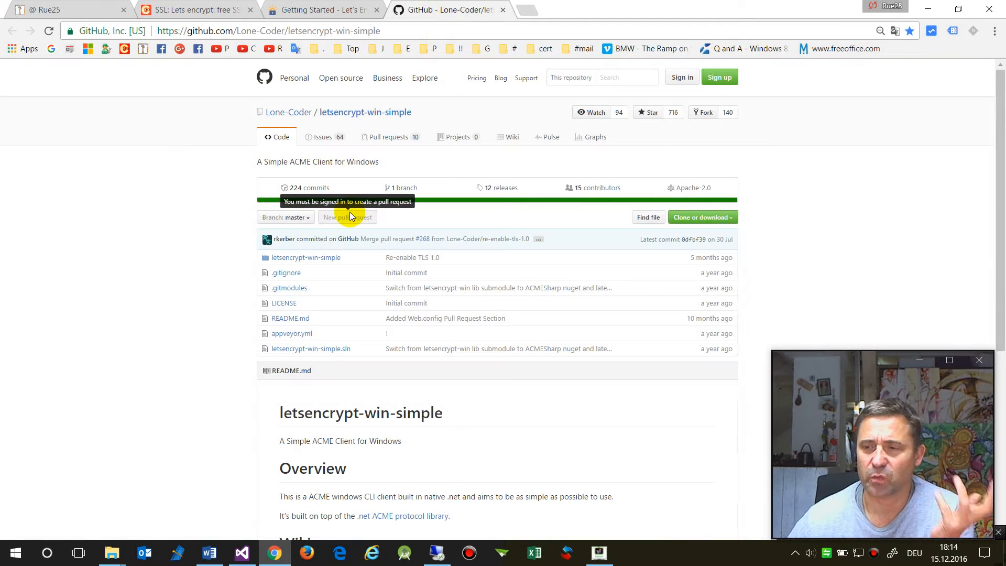
{"action": "mouse_move", "coordinate": [320, 173]}
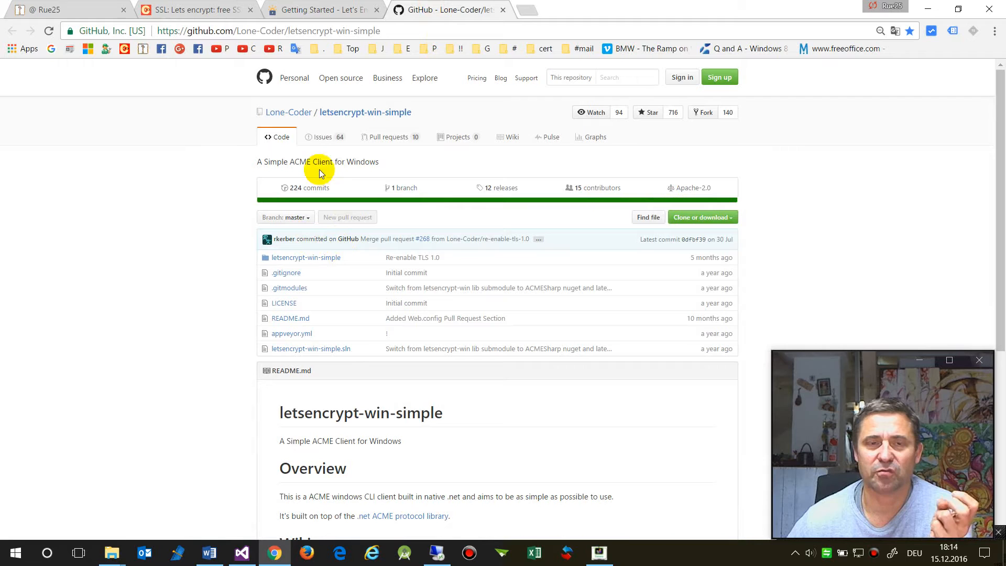
{"action": "left_click", "coordinate": [321, 10]}
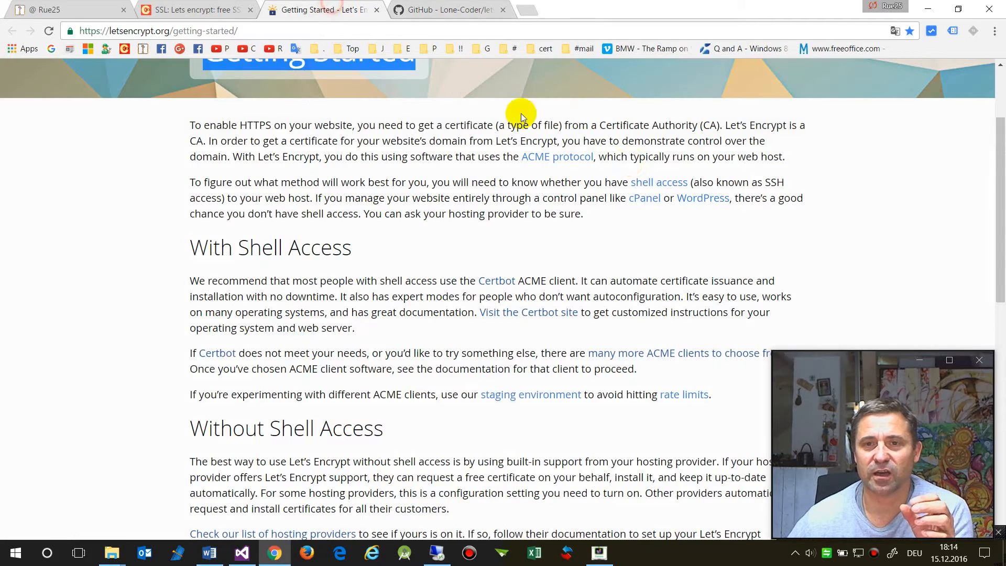
{"action": "scroll", "scroll_direction": "up", "scroll_amount": 3}
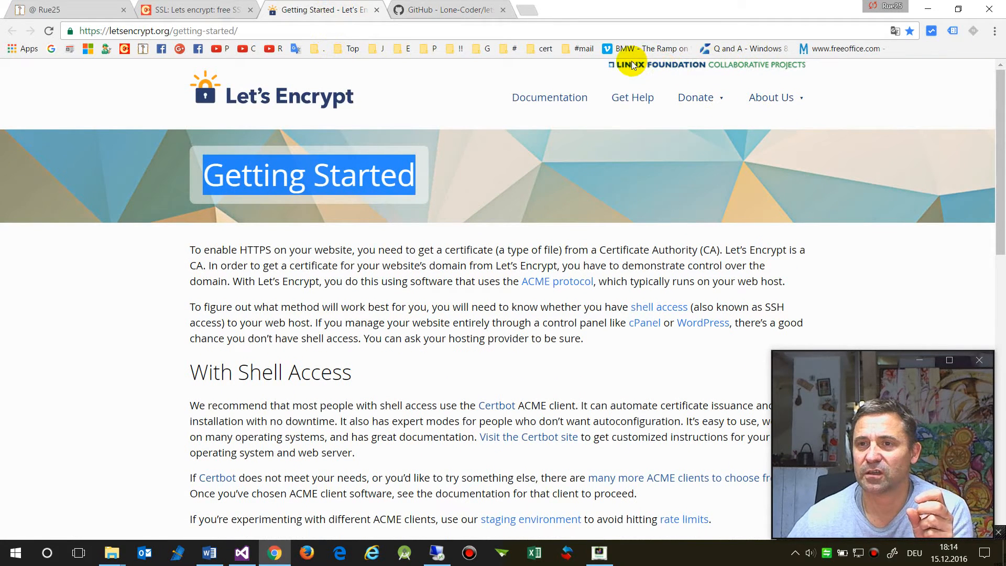
{"action": "left_click", "coordinate": [449, 10]}
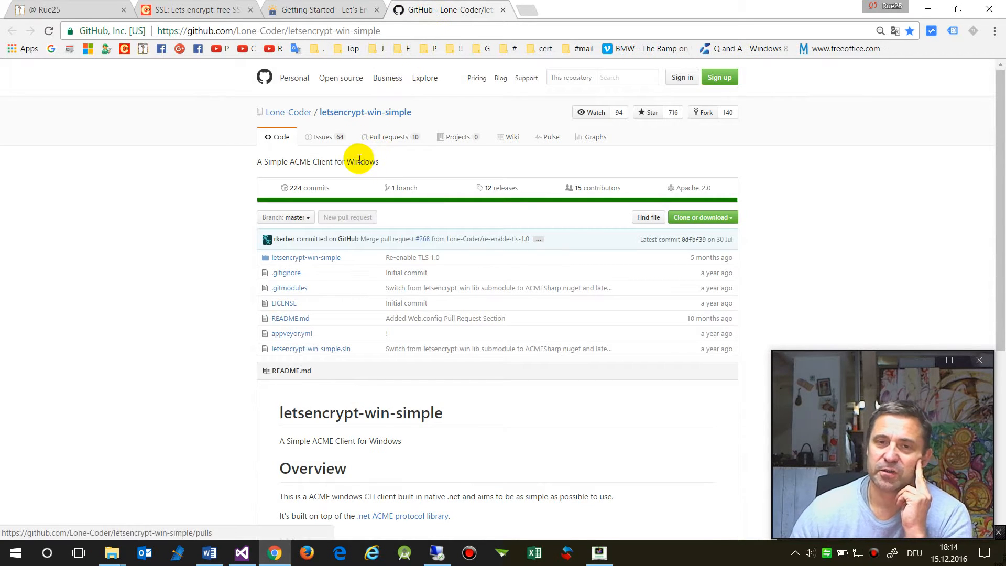
{"action": "mouse_move", "coordinate": [333, 112]}
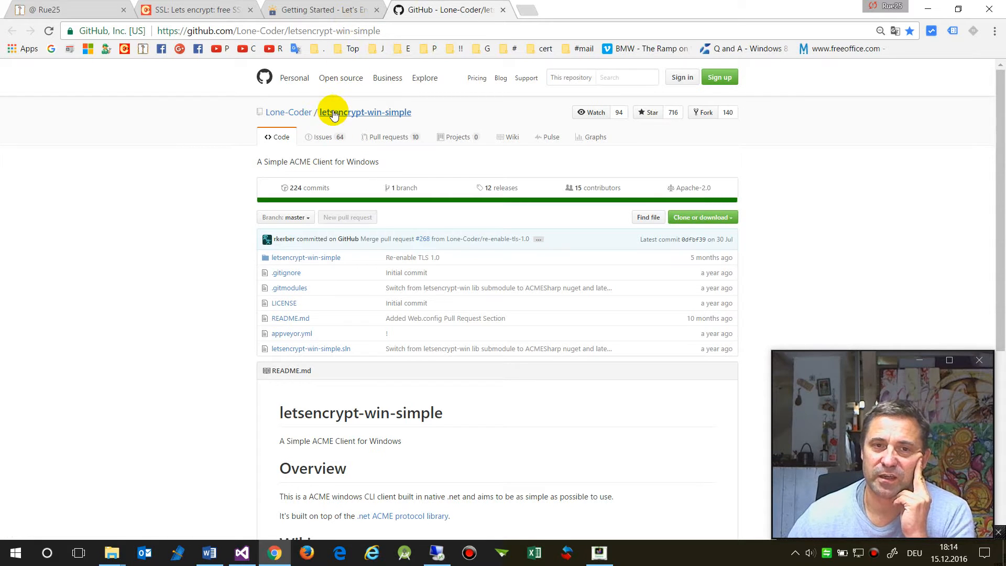
{"action": "mouse_move", "coordinate": [326, 121]}
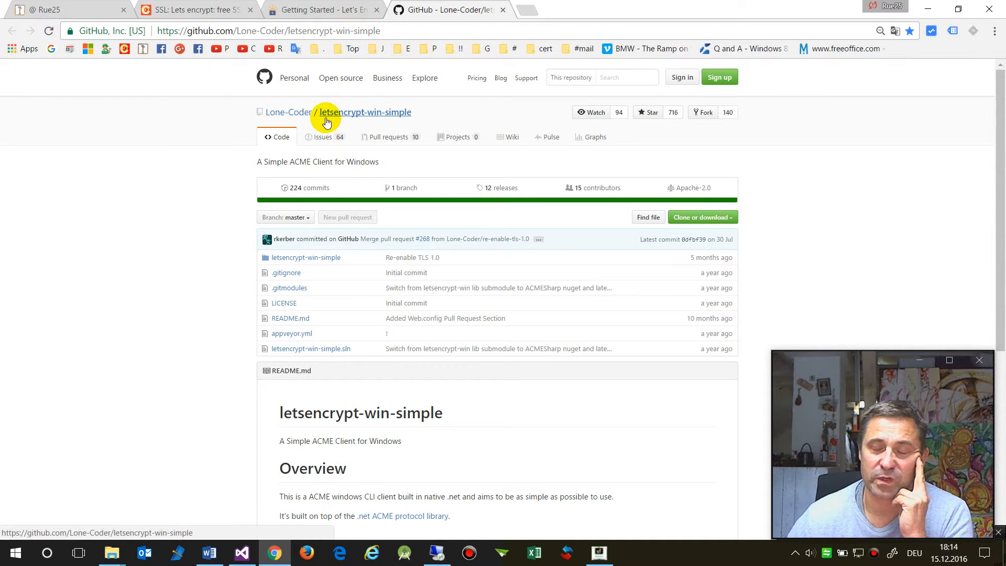
{"action": "mouse_move", "coordinate": [324, 136]}
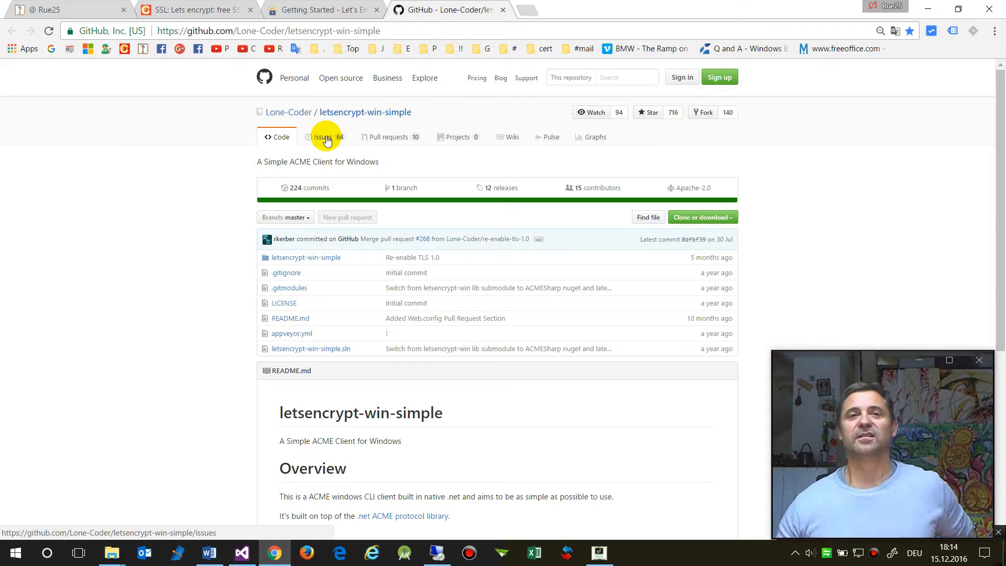
{"action": "left_click", "coordinate": [321, 9]}
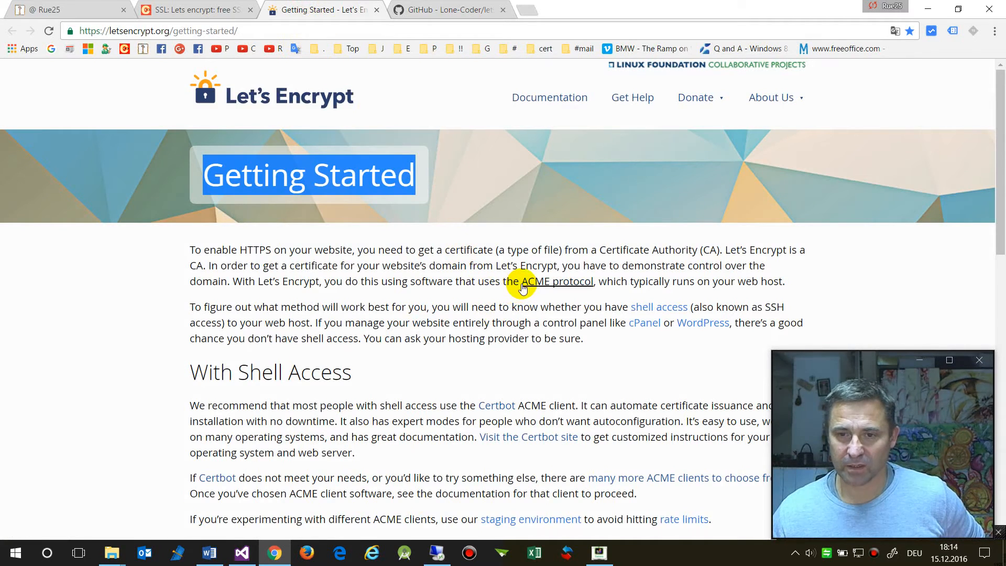
{"action": "mouse_move", "coordinate": [574, 405]}
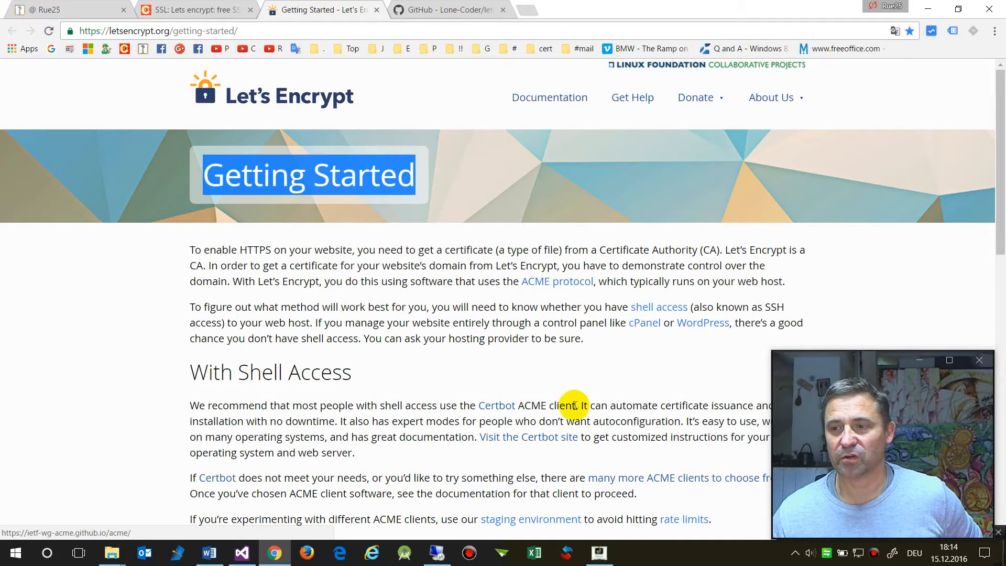
{"action": "mouse_move", "coordinate": [427, 9]}
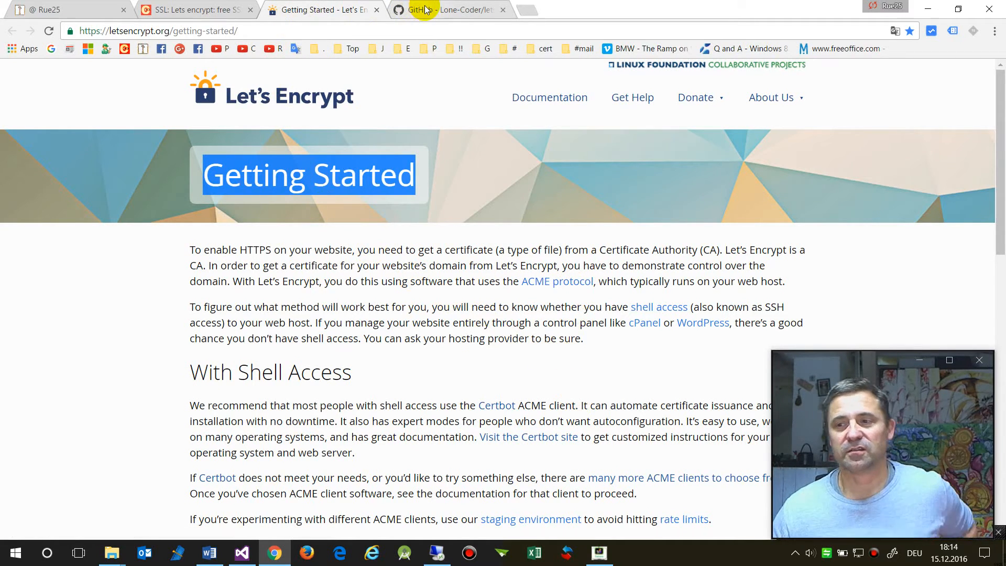
{"action": "mouse_move", "coordinate": [424, 9]}
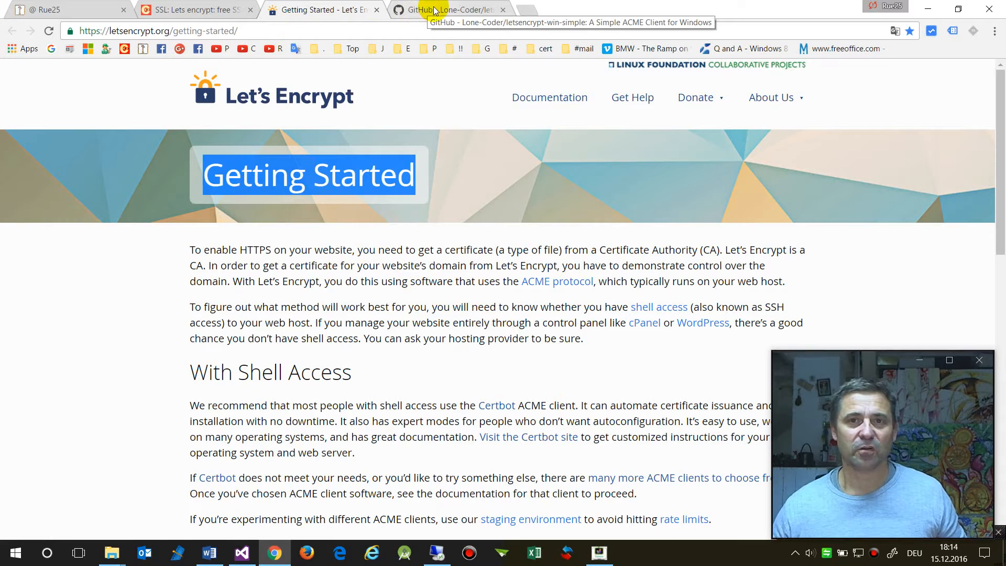
{"action": "left_click", "coordinate": [450, 10]}
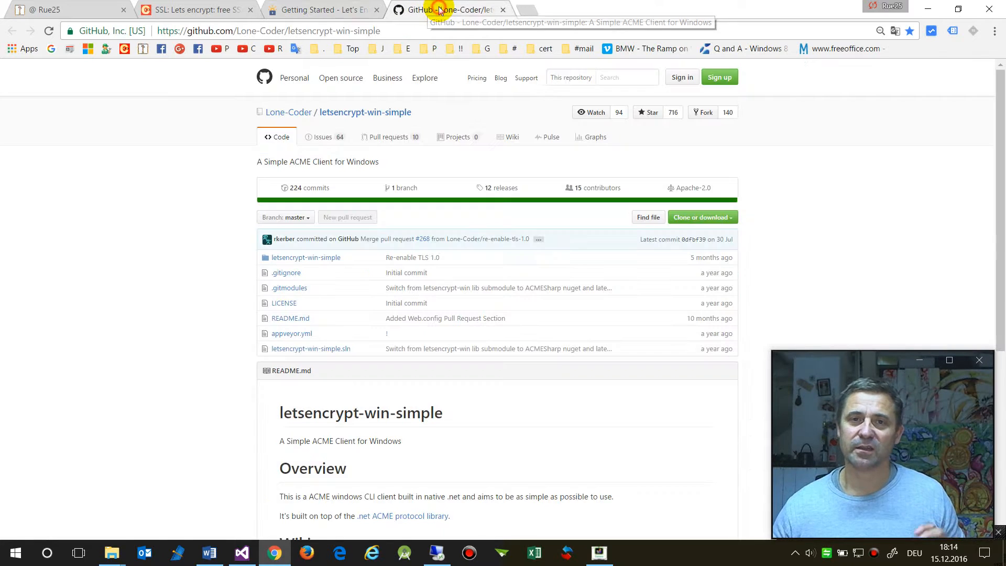
{"action": "mouse_move", "coordinate": [485, 90]}
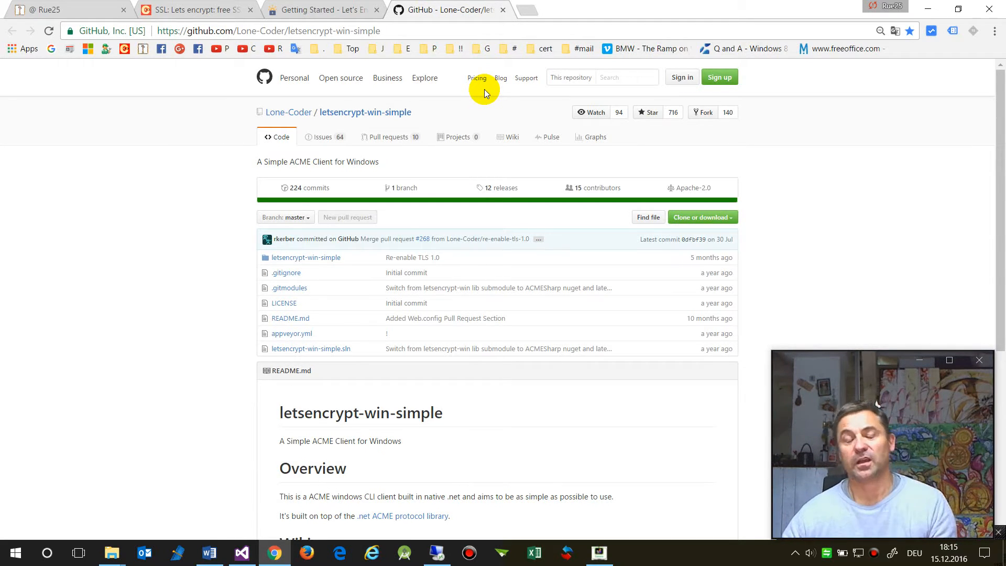
{"action": "mouse_move", "coordinate": [302, 113]}
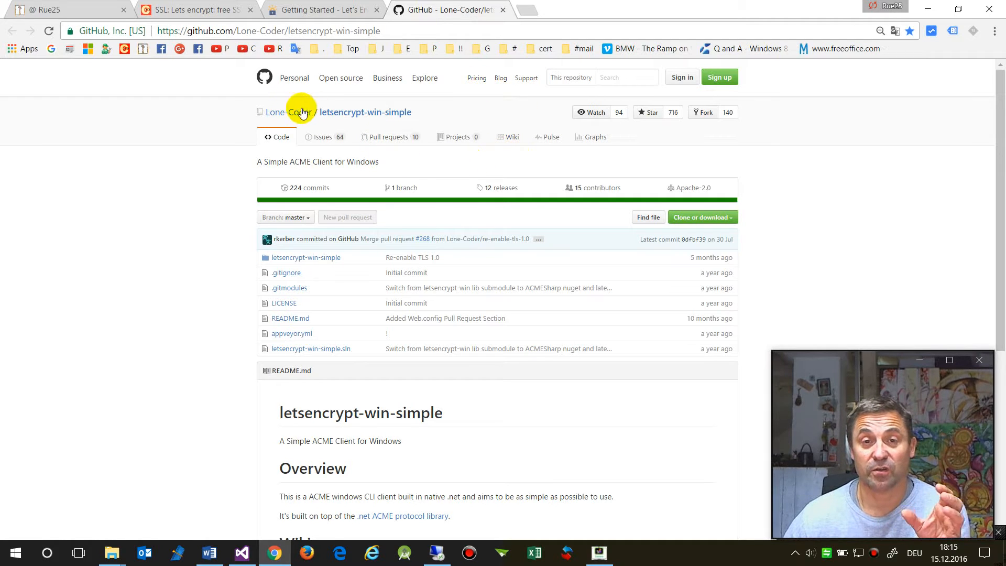
{"action": "mouse_move", "coordinate": [365, 112]}
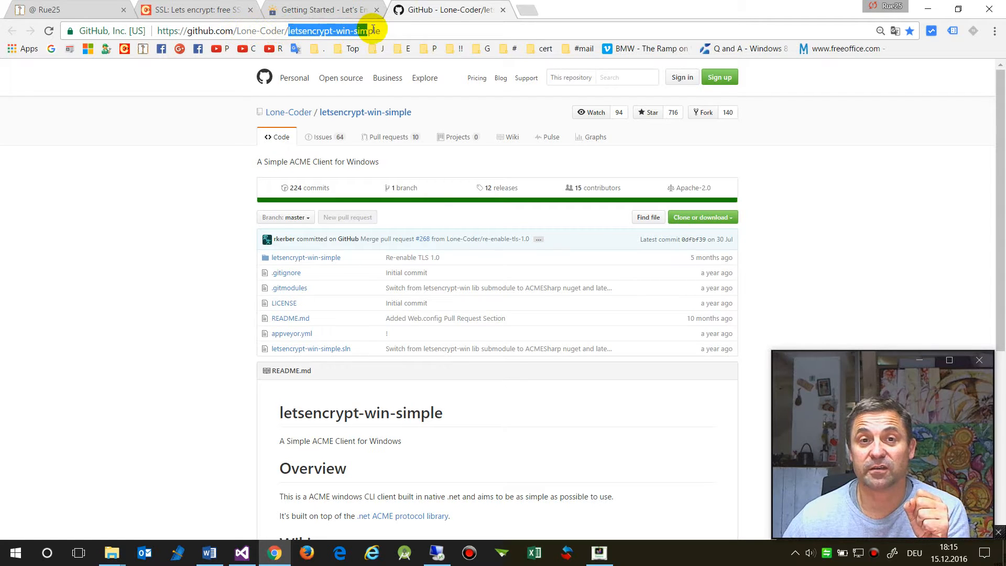
{"action": "mouse_move", "coordinate": [576, 205]}
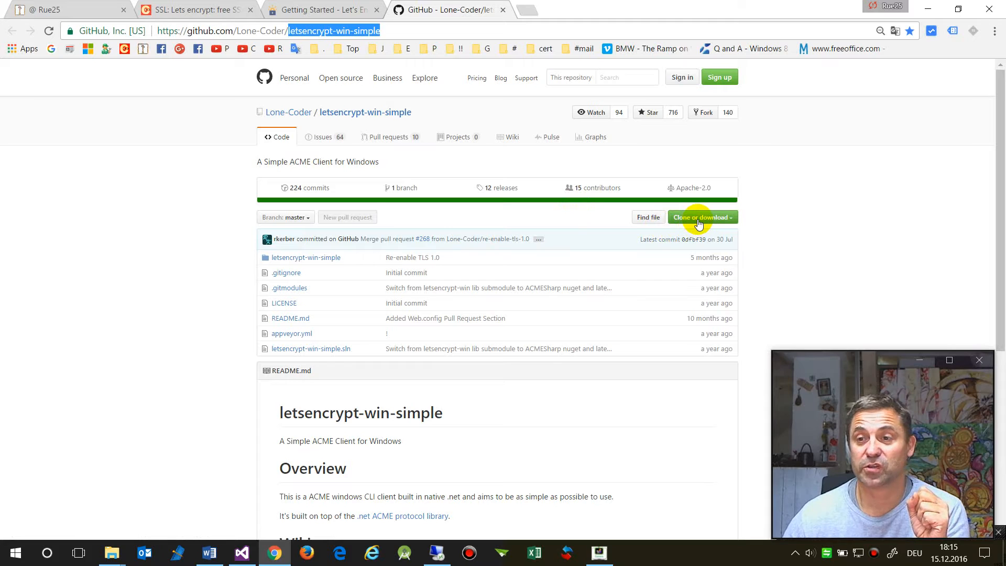
Show the repository's Clone or download options including Download ZIP.
{"action": "left_click", "coordinate": [700, 217]}
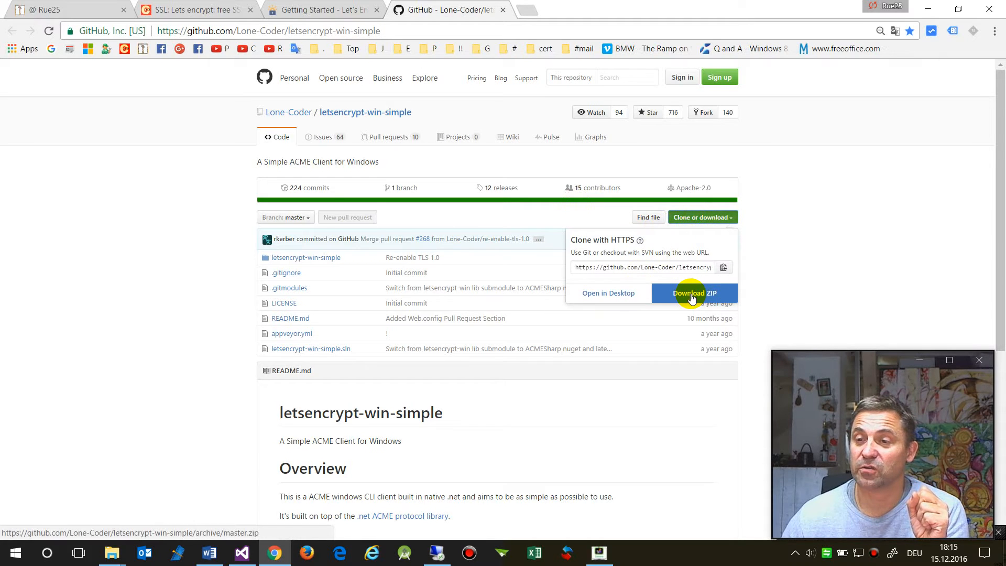
{"action": "mouse_move", "coordinate": [209, 517]}
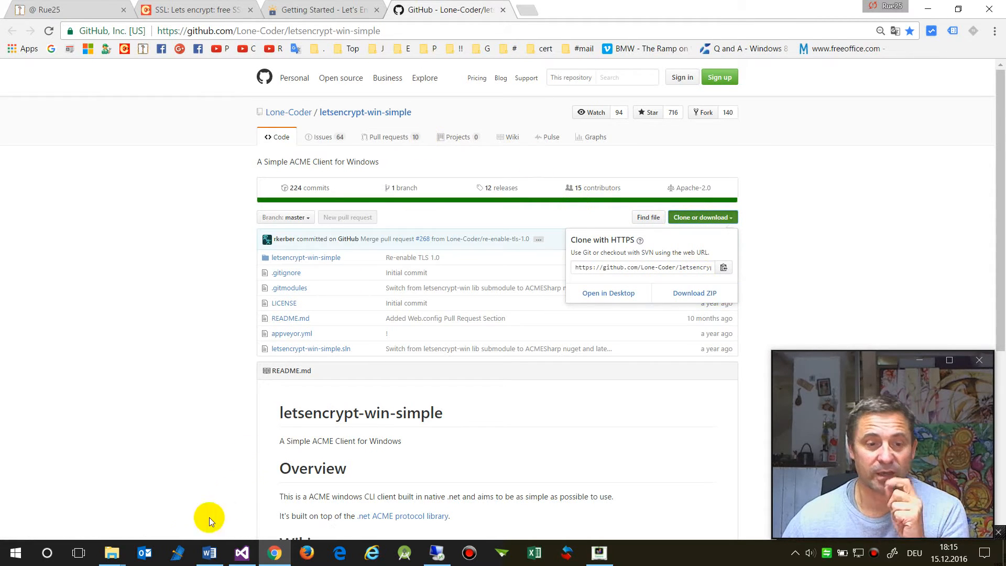
Open the downloaded letsencrypt-win-simple-master folder and select letsencrypt-win-simple.sln.
{"action": "left_click", "coordinate": [112, 552]}
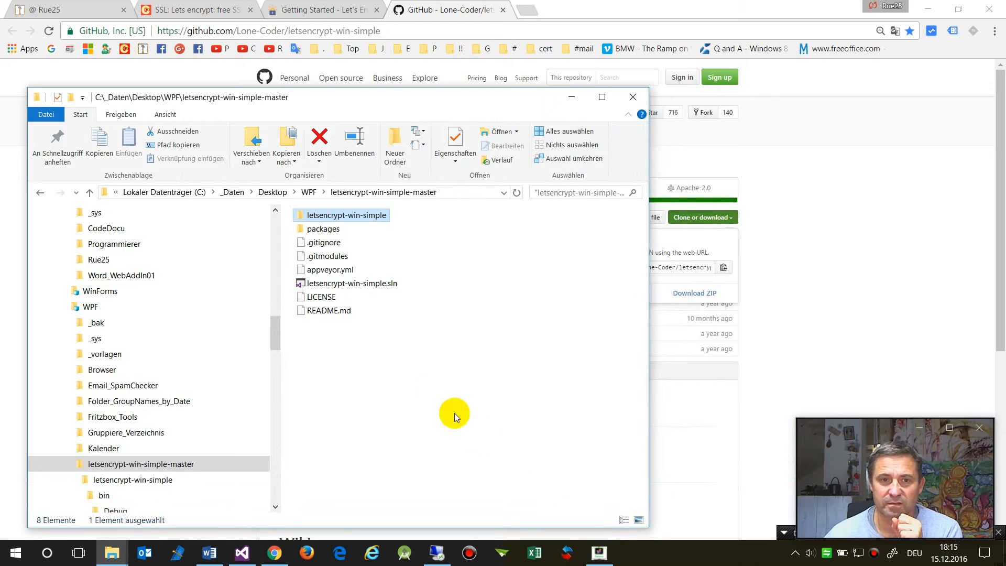
{"action": "left_click", "coordinate": [352, 283]}
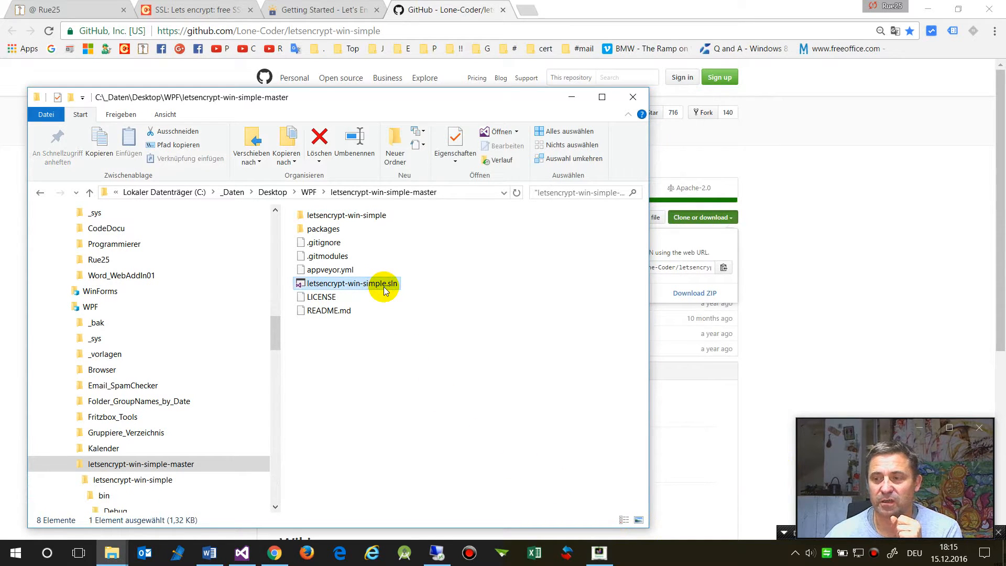
{"action": "mouse_move", "coordinate": [359, 284]}
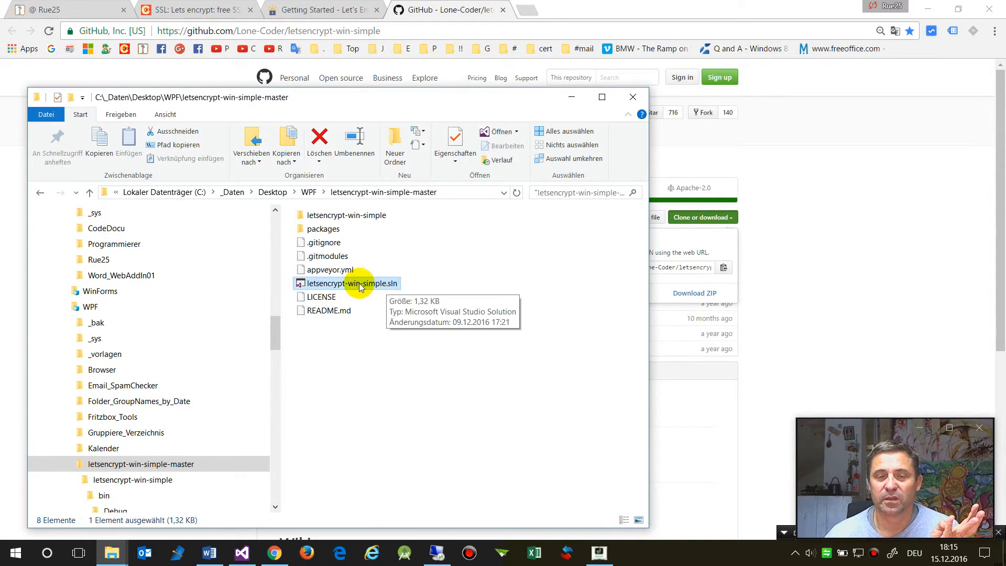
{"action": "mouse_move", "coordinate": [393, 288]}
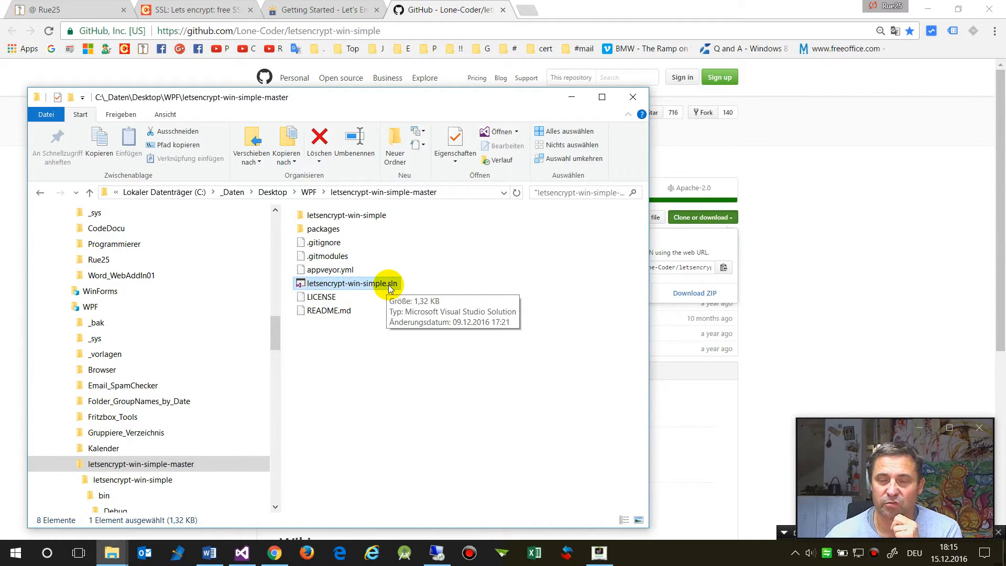
{"action": "mouse_move", "coordinate": [315, 329]}
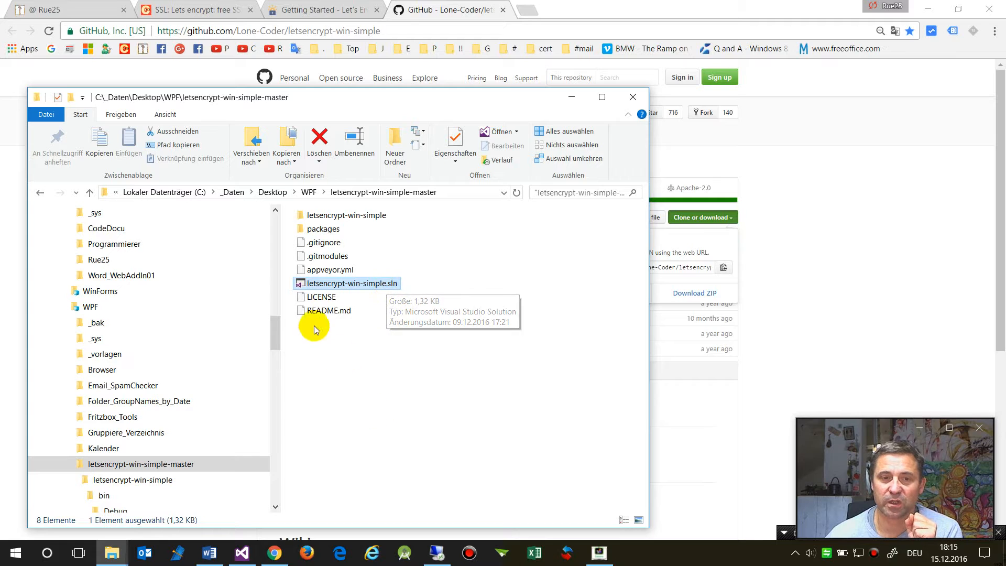
{"action": "mouse_move", "coordinate": [313, 286]}
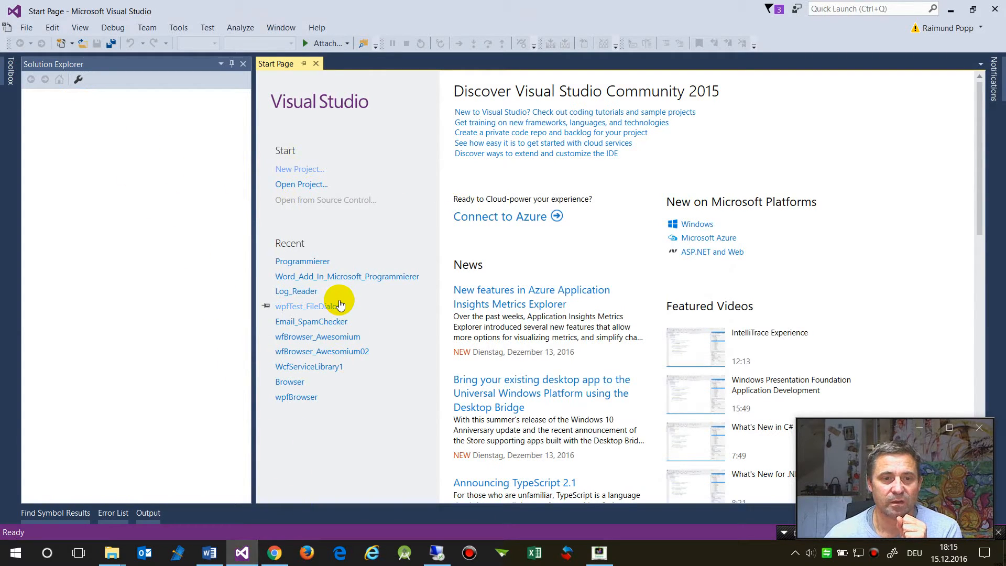
{"action": "mouse_move", "coordinate": [995, 10]}
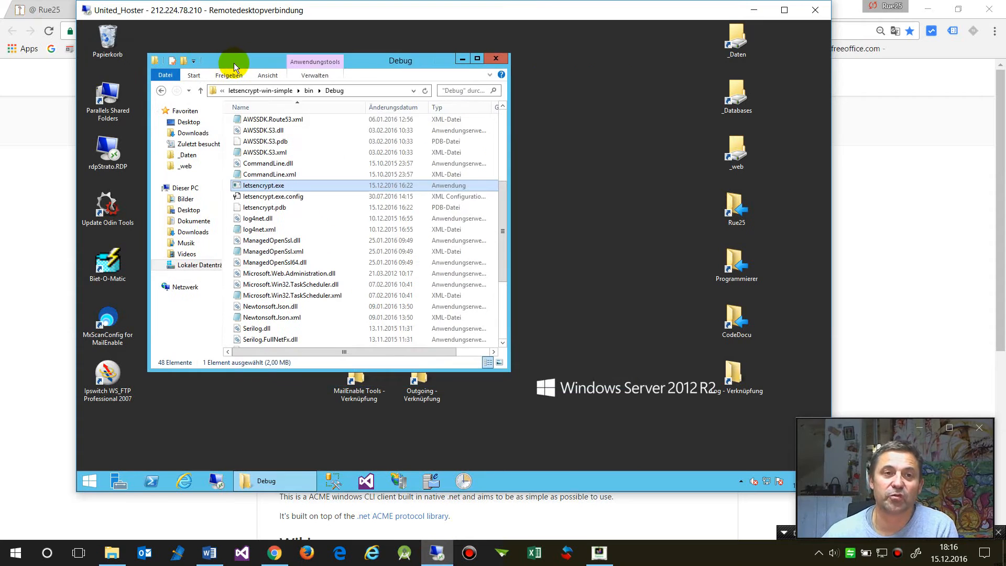
{"action": "mouse_move", "coordinate": [388, 259]}
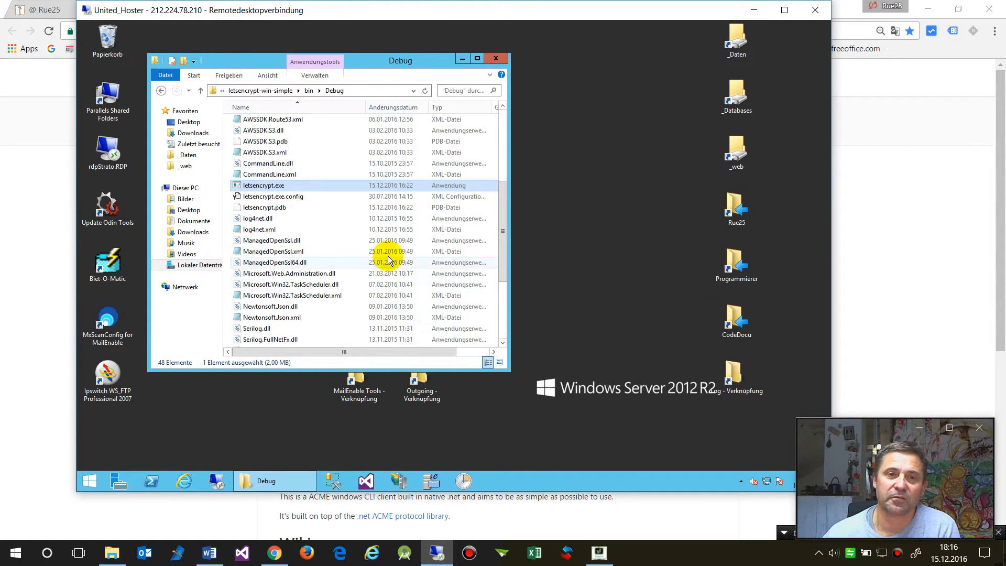
{"action": "mouse_move", "coordinate": [559, 421]}
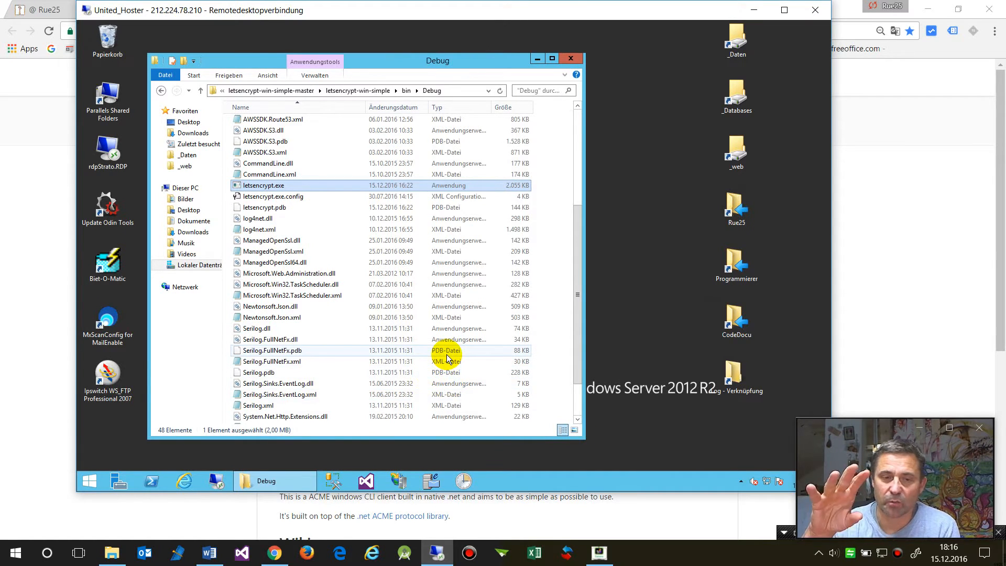
Locate the bin\Debug output folder path containing the built letsencrypt.exe on the server.
{"action": "scroll", "scroll_direction": "up", "scroll_amount": 3}
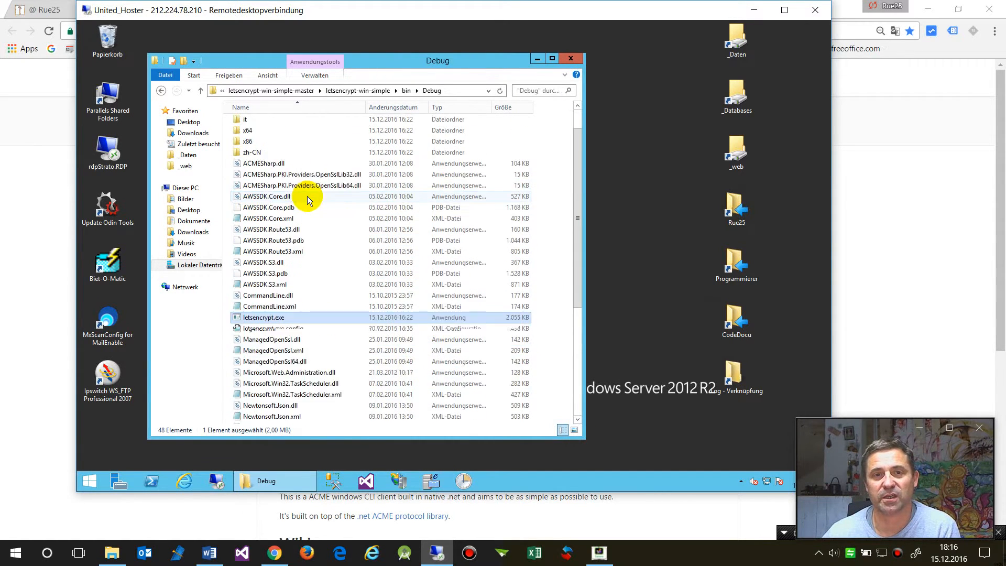
{"action": "scroll", "scroll_direction": "up", "scroll_amount": 3}
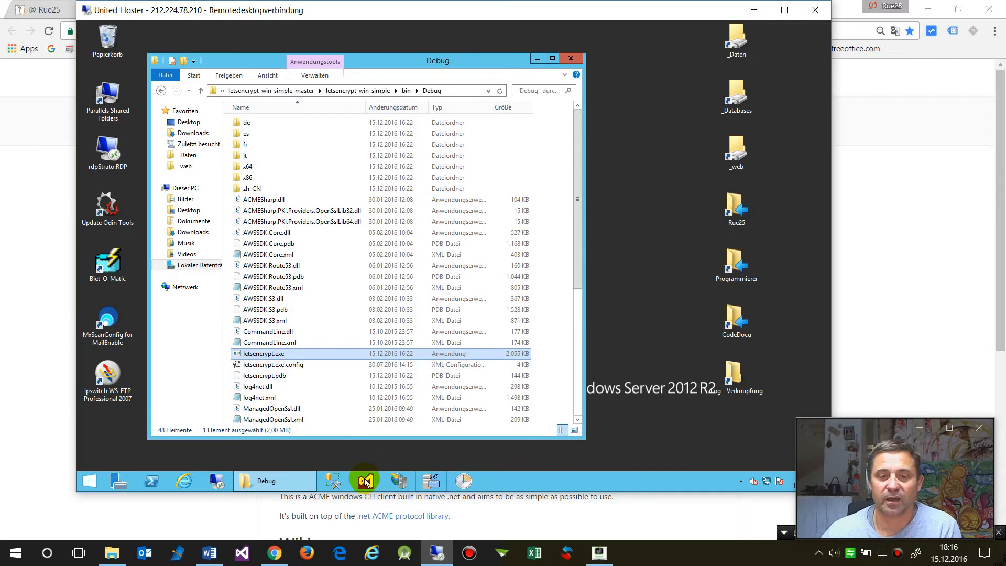
{"action": "right_click", "coordinate": [366, 480]}
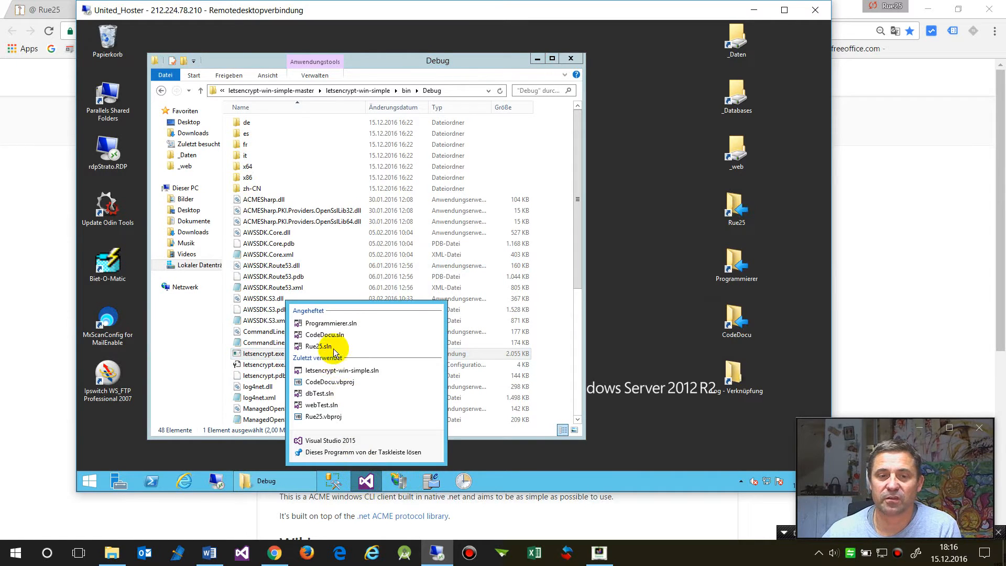
{"action": "mouse_move", "coordinate": [340, 370]}
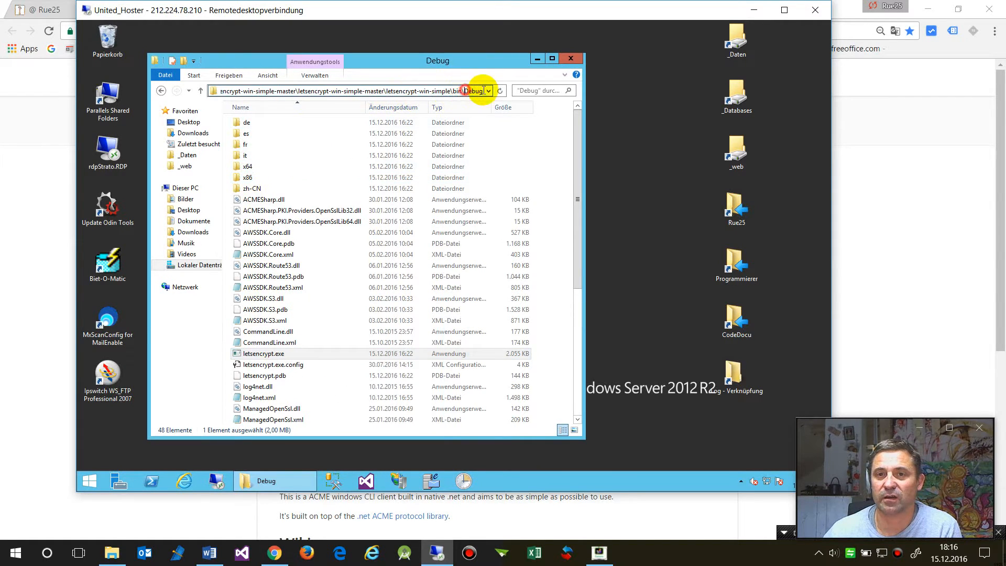
{"action": "left_click", "coordinate": [262, 353]}
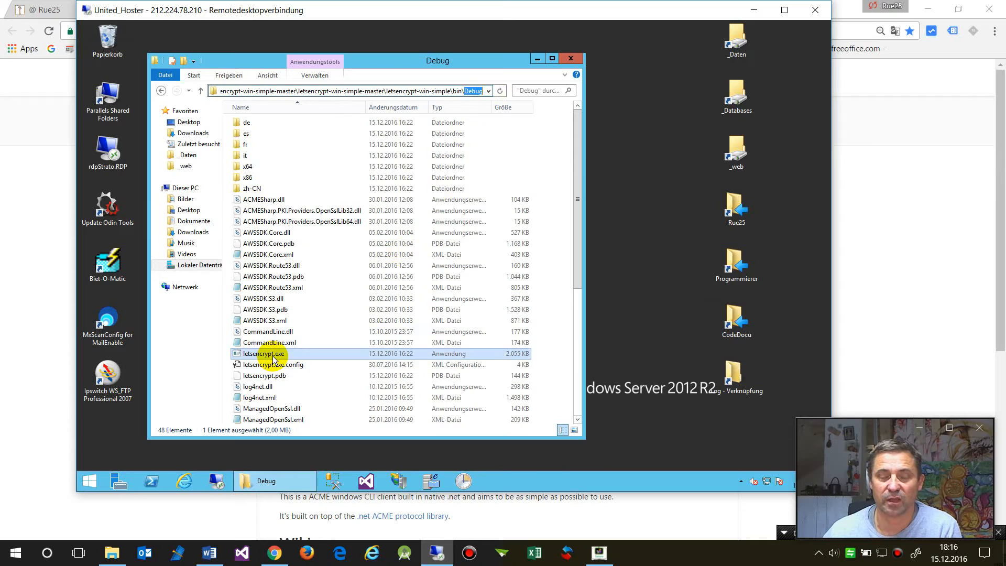
{"action": "mouse_move", "coordinate": [268, 357]}
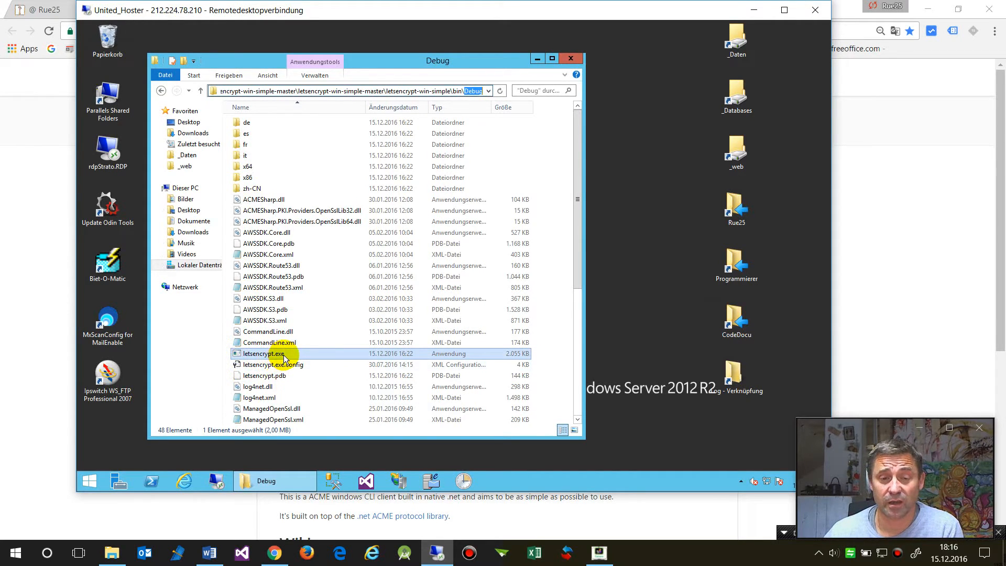
{"action": "mouse_move", "coordinate": [287, 355]}
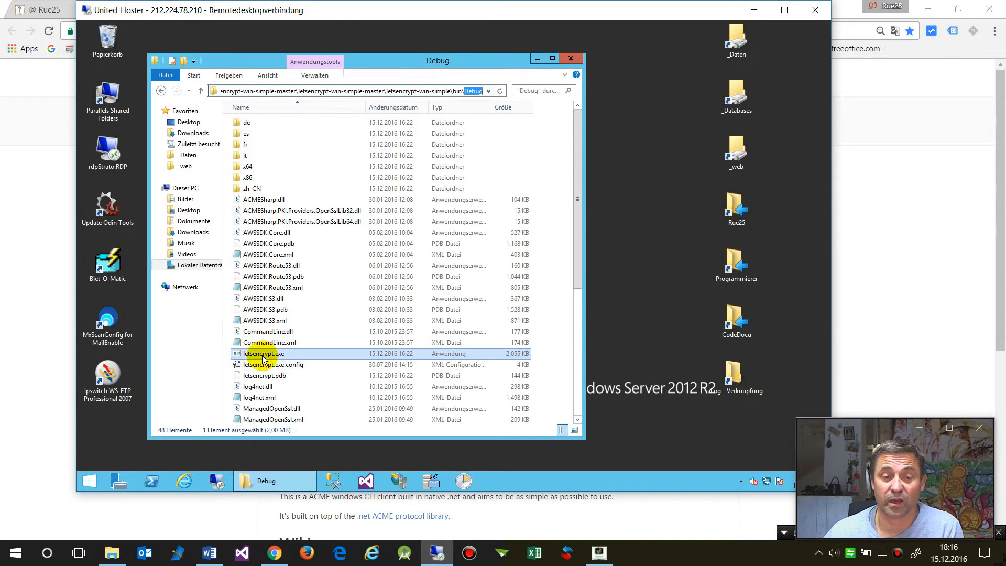
{"action": "mouse_move", "coordinate": [250, 356]}
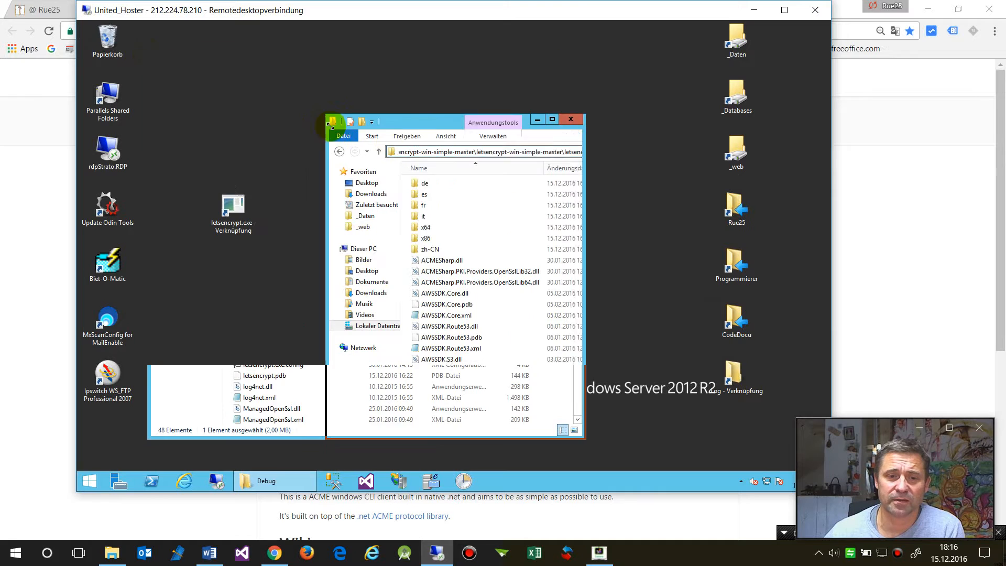
In IIS Manager, expand the server's Sites and view the Rue25 and Programmierer site overviews with bindings.
{"action": "left_click", "coordinate": [424, 481]}
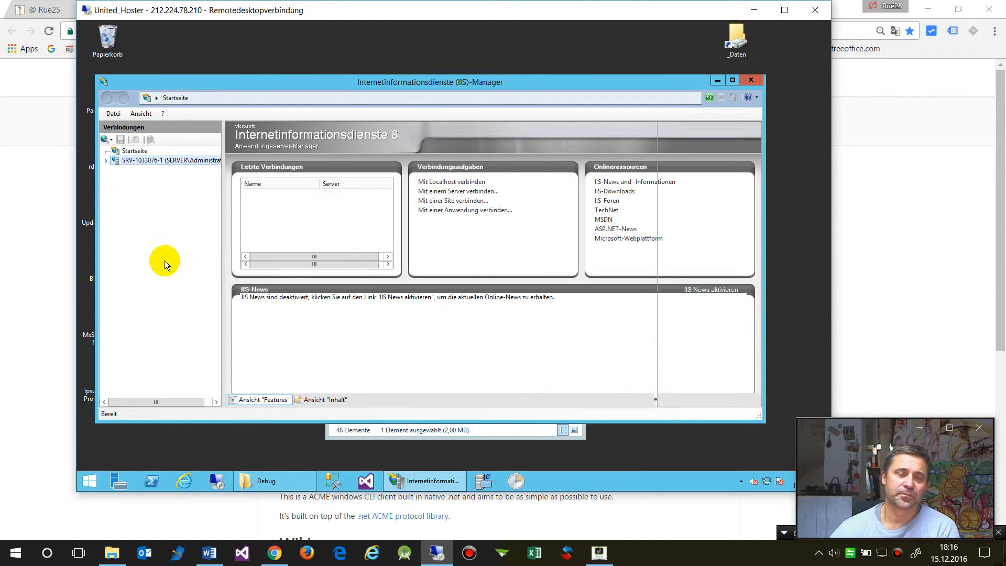
{"action": "left_click", "coordinate": [165, 159]}
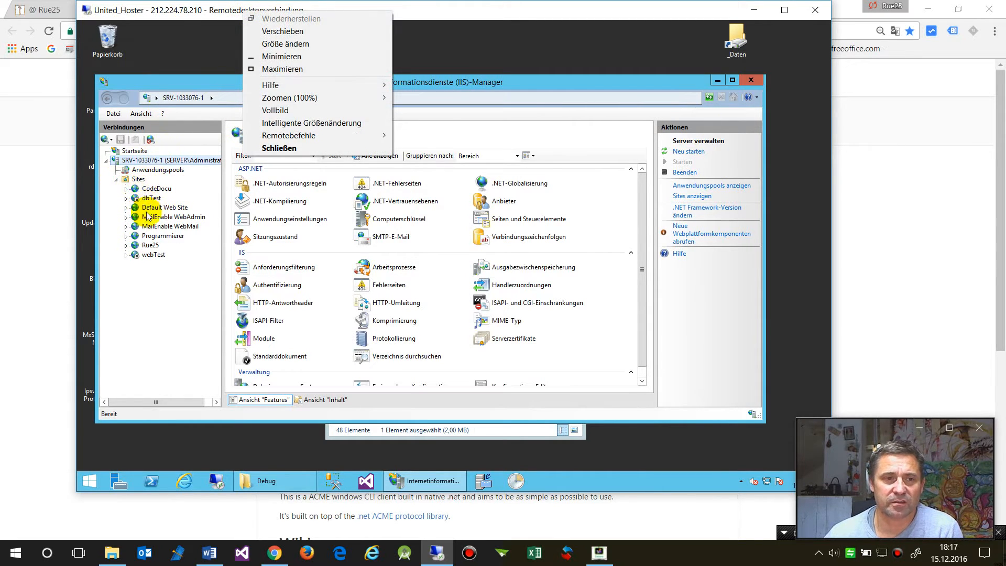
{"action": "left_click", "coordinate": [150, 245]}
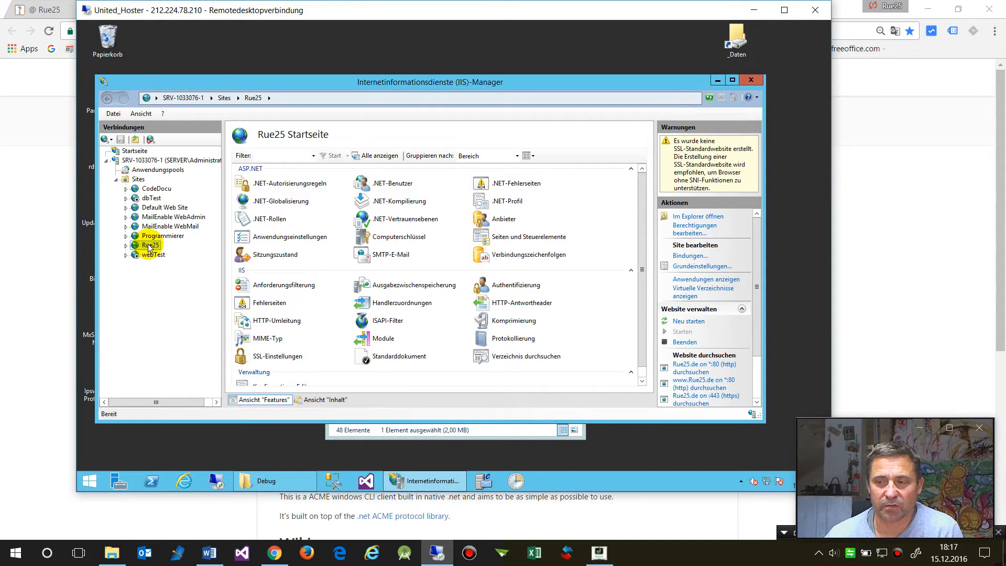
{"action": "mouse_move", "coordinate": [151, 245]}
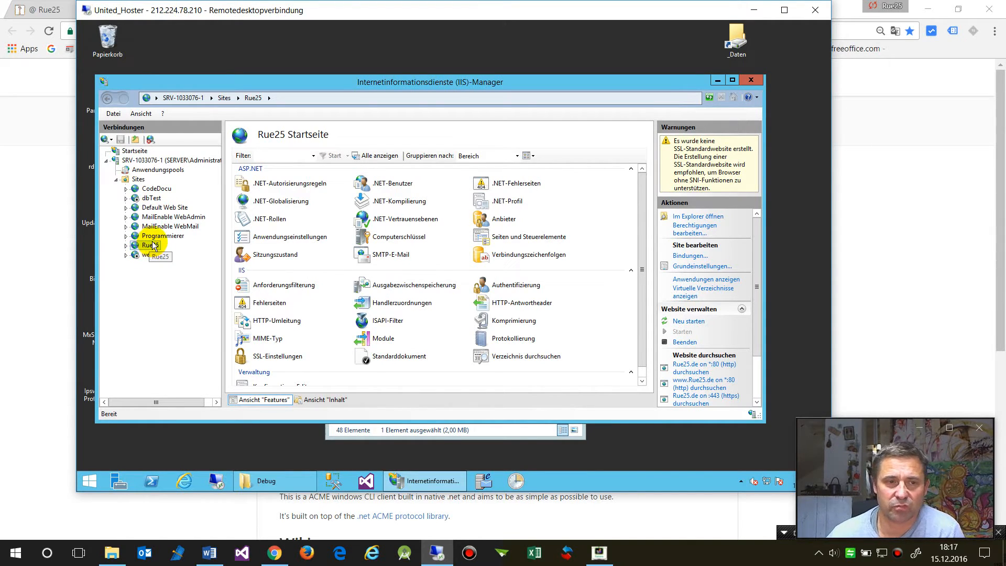
{"action": "left_click", "coordinate": [163, 235]}
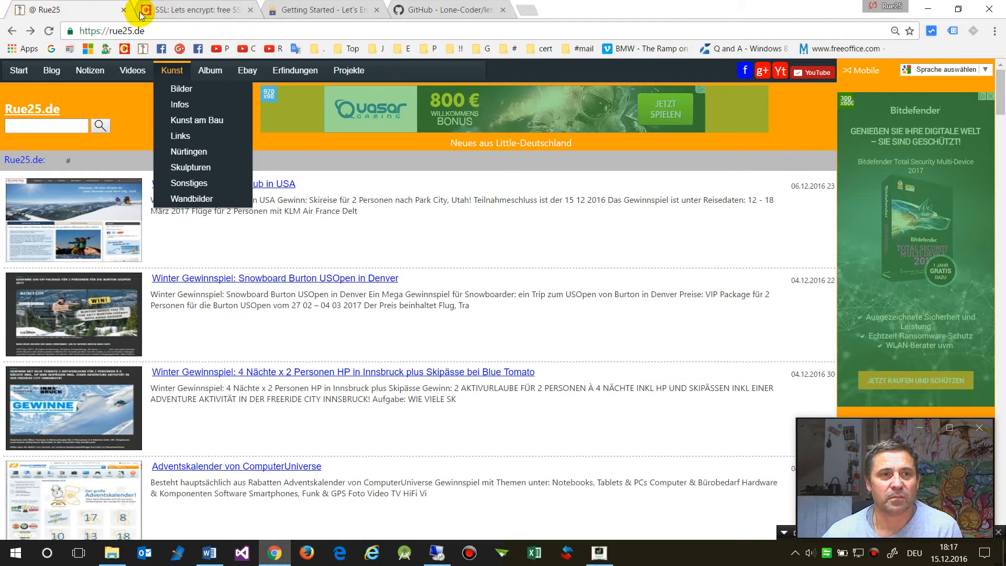
Inspect the codedocu.com URL of the CodeDocu Let's Encrypt article, then return to the server session.
{"action": "left_click", "coordinate": [193, 9]}
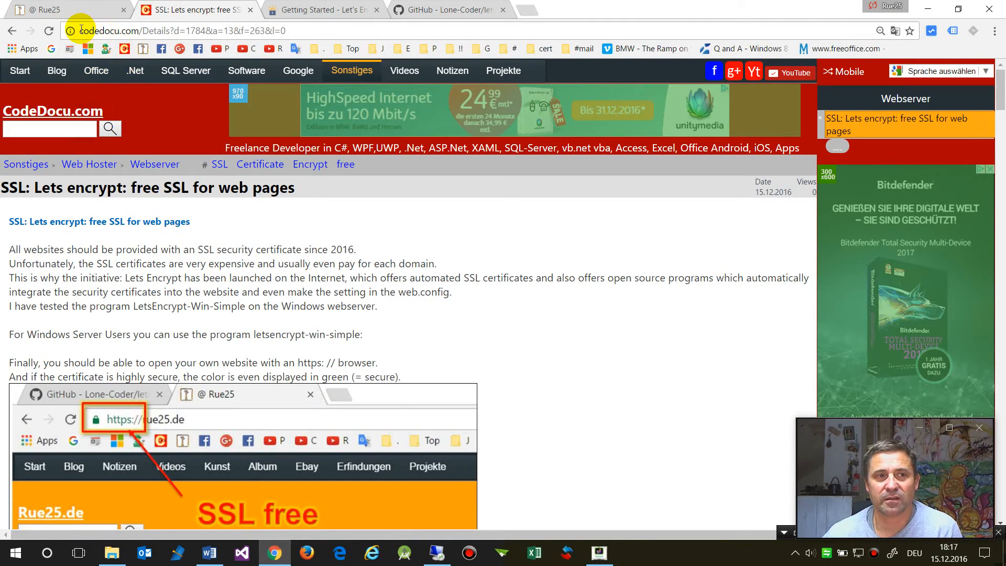
{"action": "left_click", "coordinate": [179, 30]}
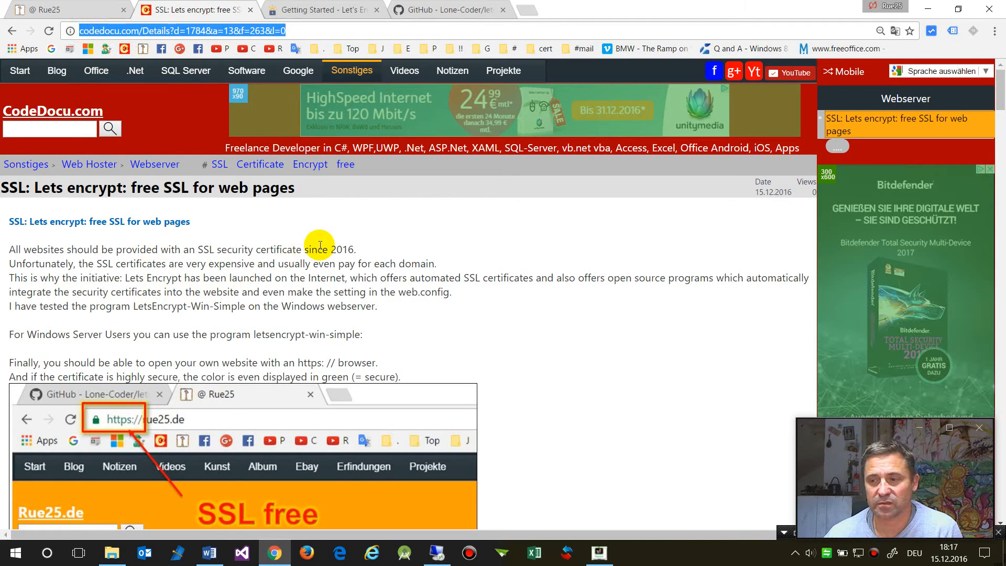
{"action": "mouse_move", "coordinate": [191, 268]}
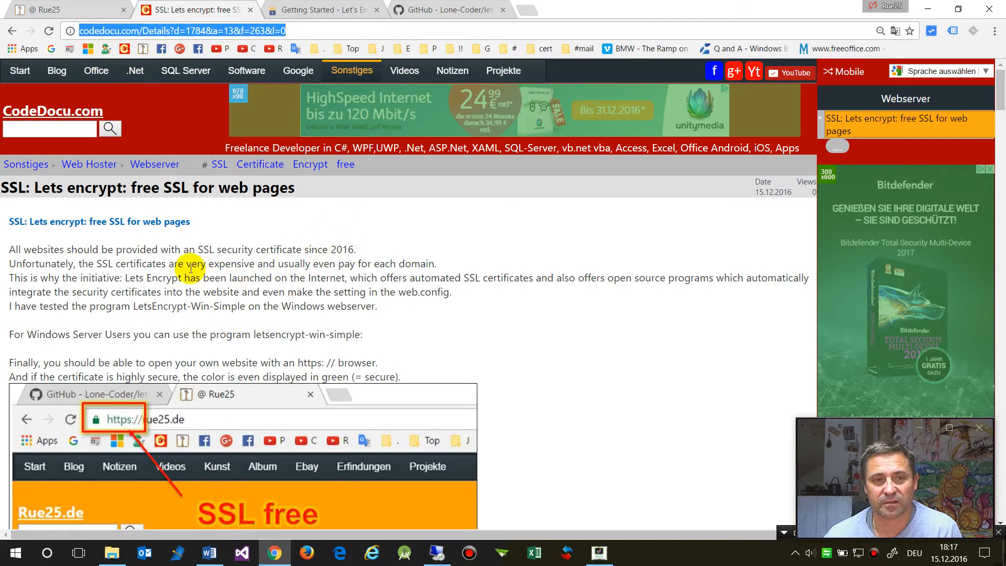
{"action": "mouse_move", "coordinate": [421, 462]}
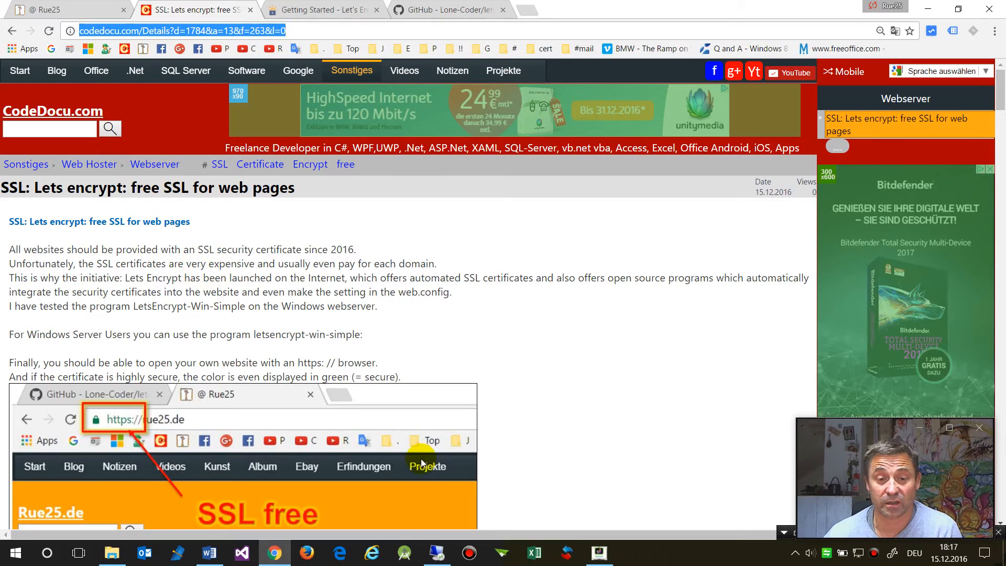
{"action": "left_click", "coordinate": [95, 70]}
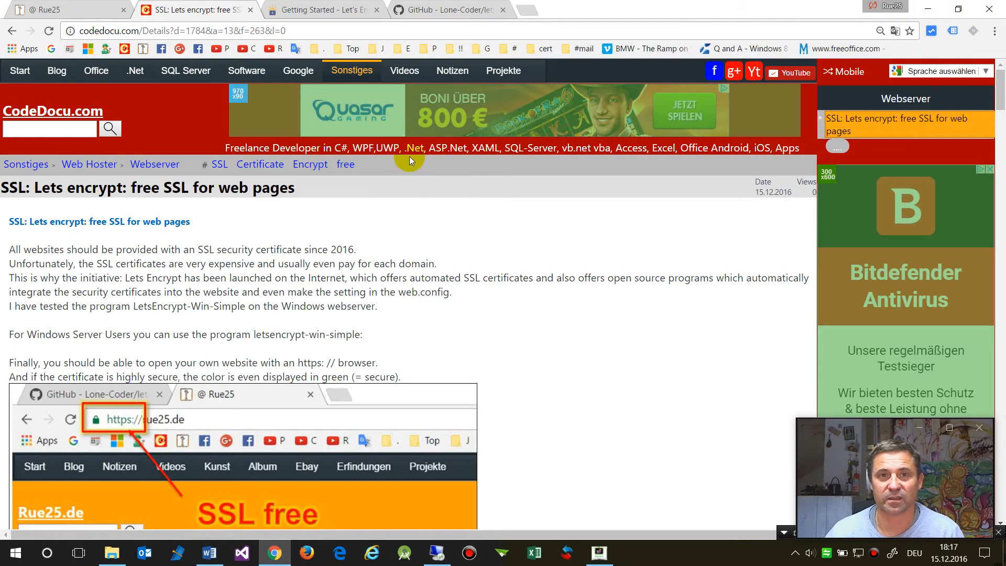
{"action": "left_click", "coordinate": [436, 552]}
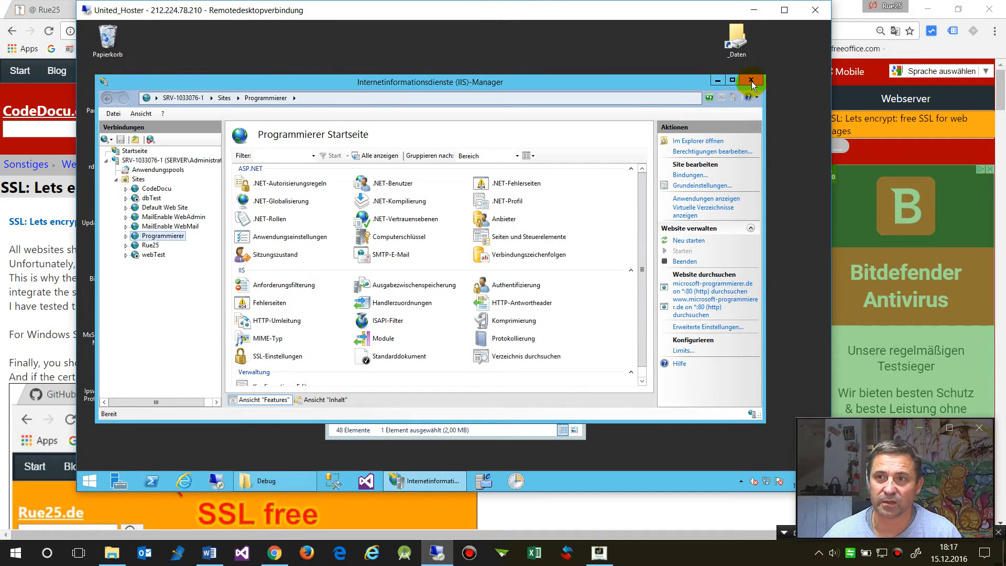
Close IIS Manager and launch letsencrypt.exe from its desktop shortcut.
{"action": "left_click", "coordinate": [751, 82]}
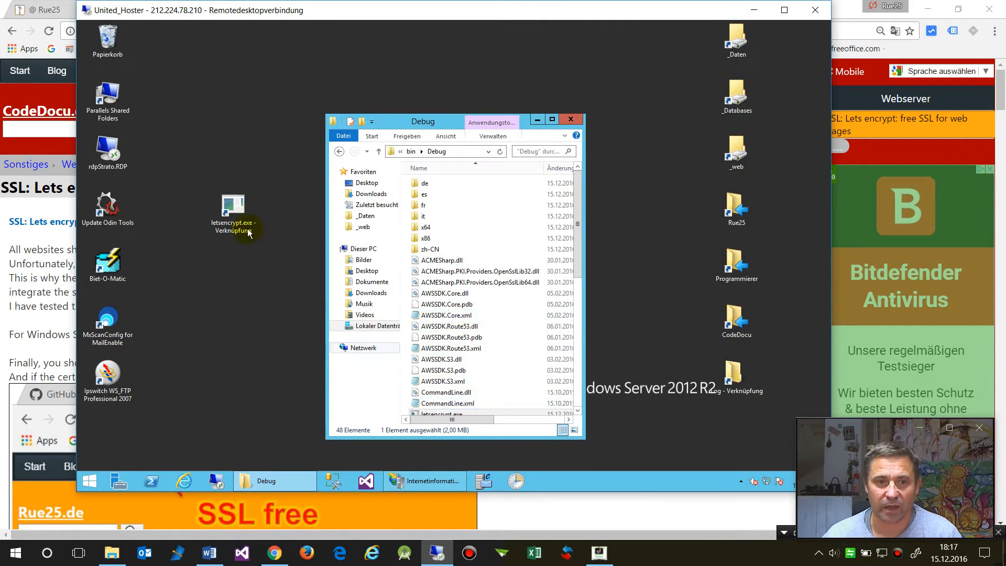
{"action": "left_click", "coordinate": [570, 119]}
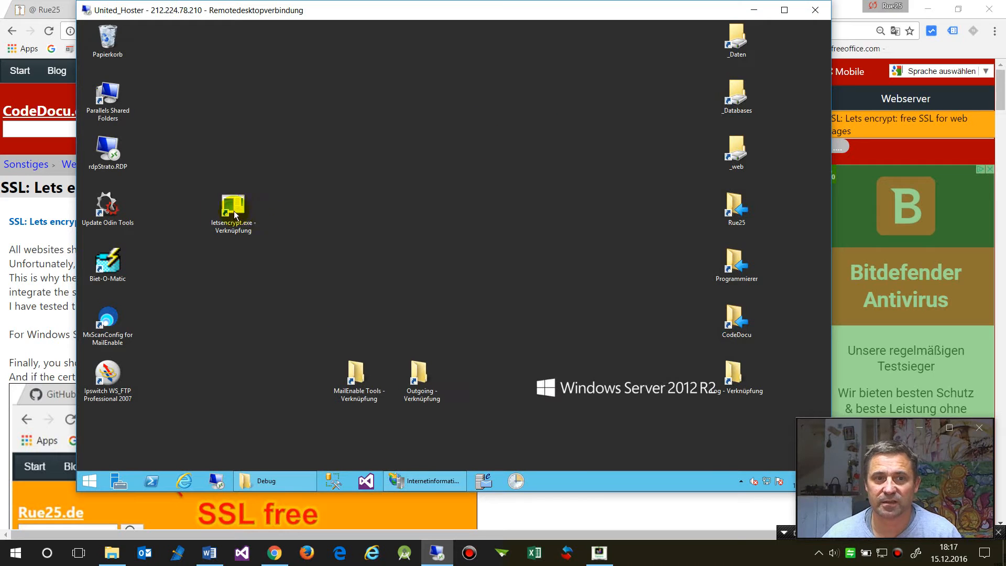
{"action": "double_click", "coordinate": [232, 212]}
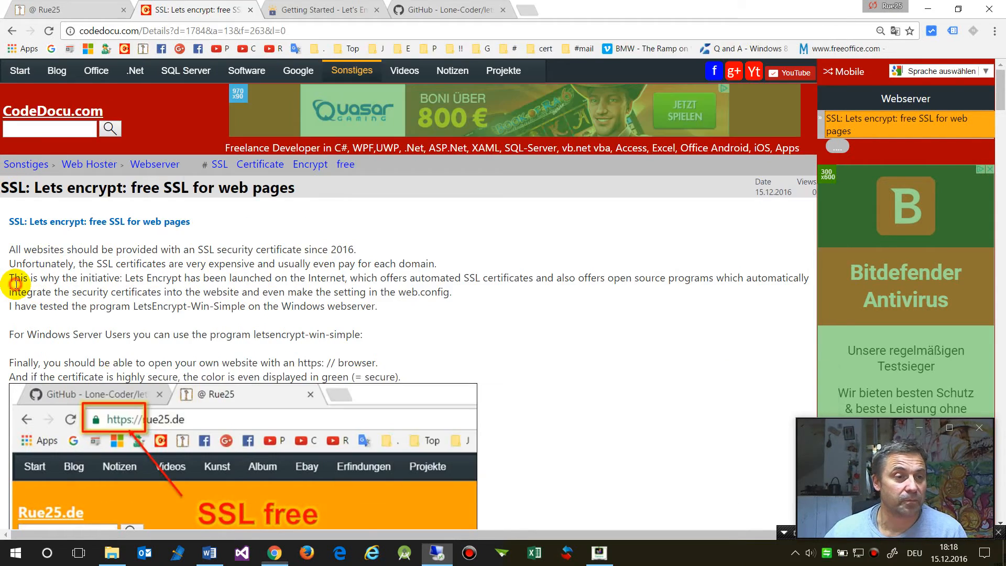
{"action": "scroll", "scroll_direction": "down", "scroll_amount": 3}
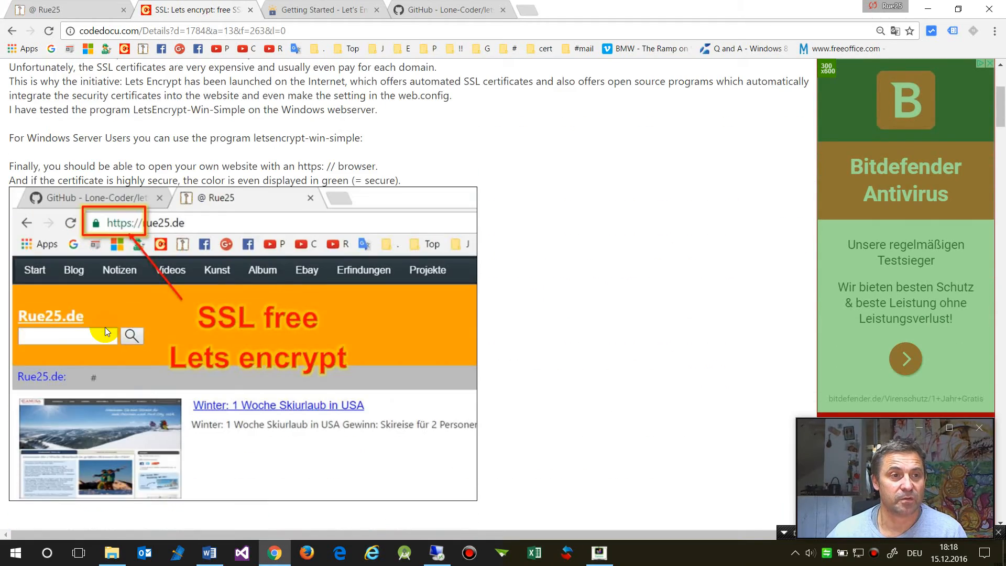
{"action": "scroll", "scroll_direction": "down", "scroll_amount": 3}
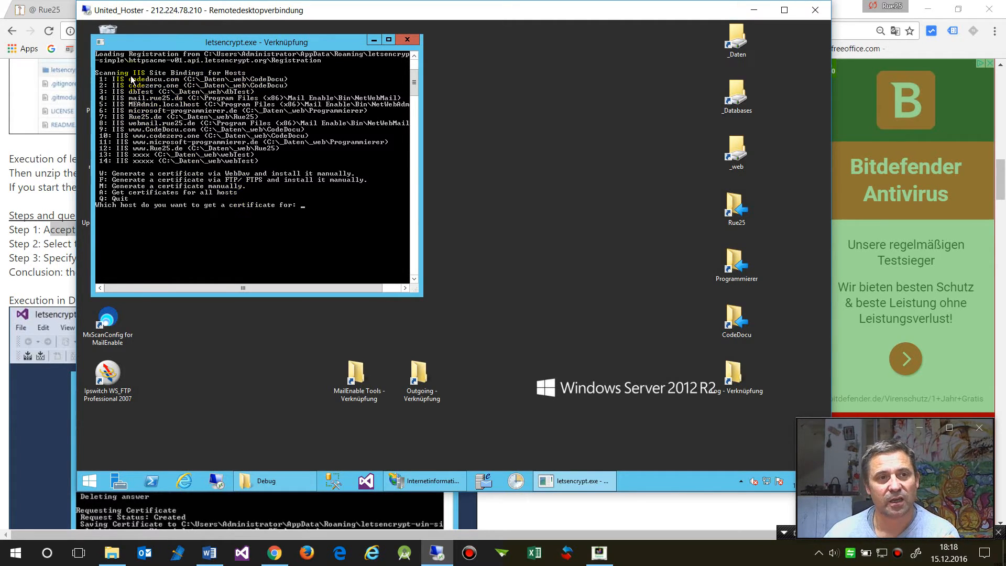
{"action": "mouse_move", "coordinate": [135, 84]}
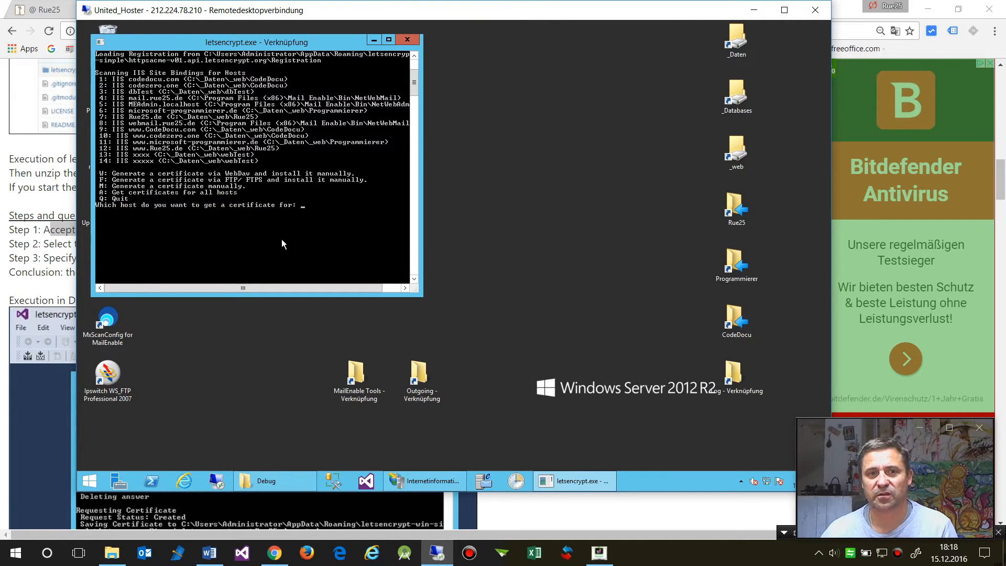
{"action": "mouse_move", "coordinate": [314, 254]}
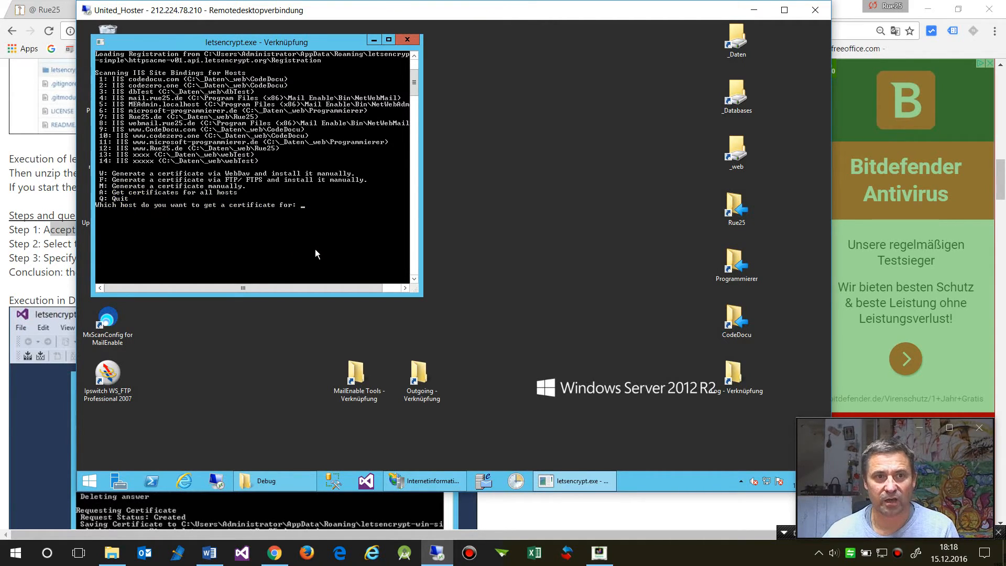
Choose host 1, codedocu.com, so its certificate is requested, stored in WebHosting and bound in IIS.
{"action": "type", "text": "1"}
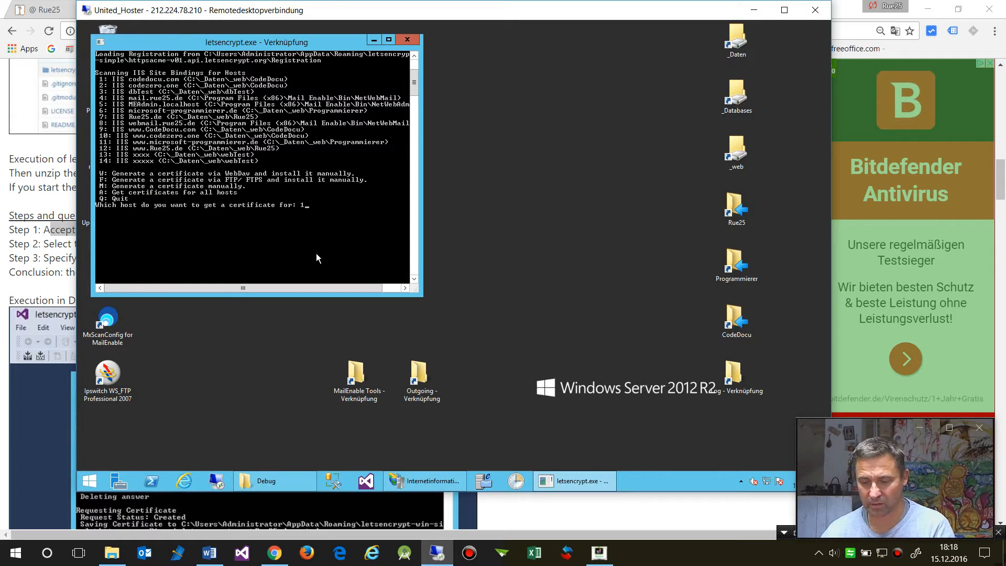
{"action": "key", "text": "Return"}
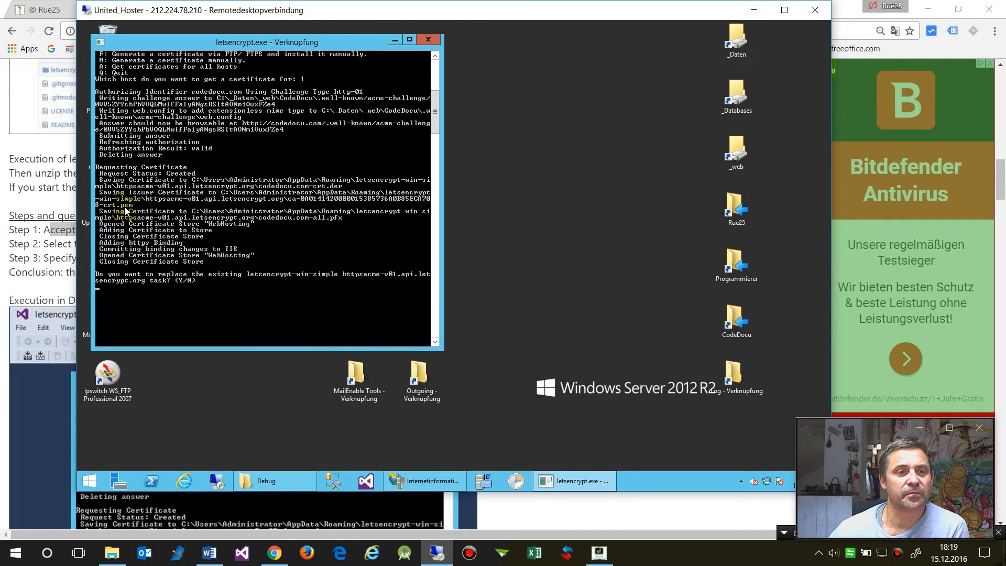
{"action": "mouse_move", "coordinate": [234, 267]}
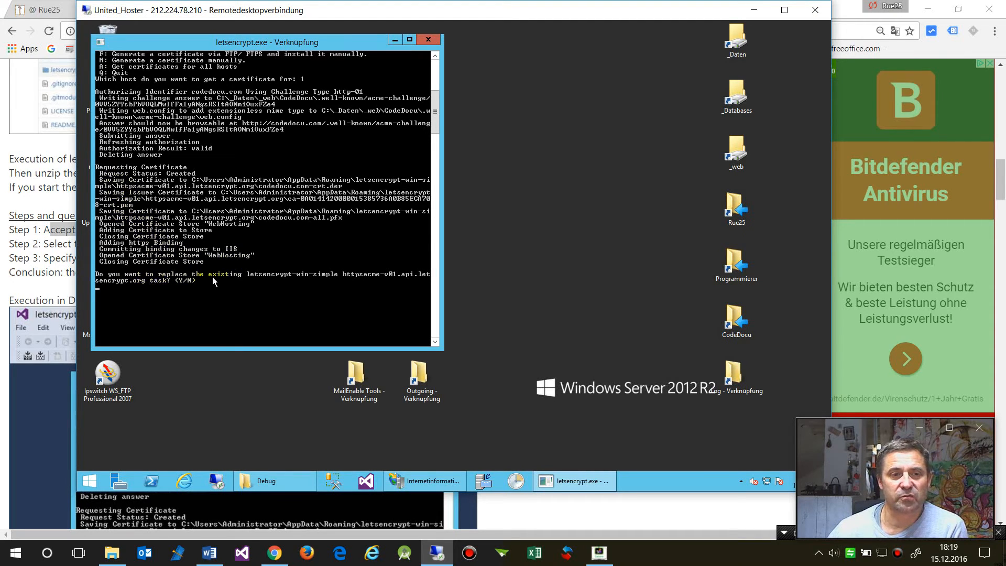
{"action": "mouse_move", "coordinate": [303, 282]}
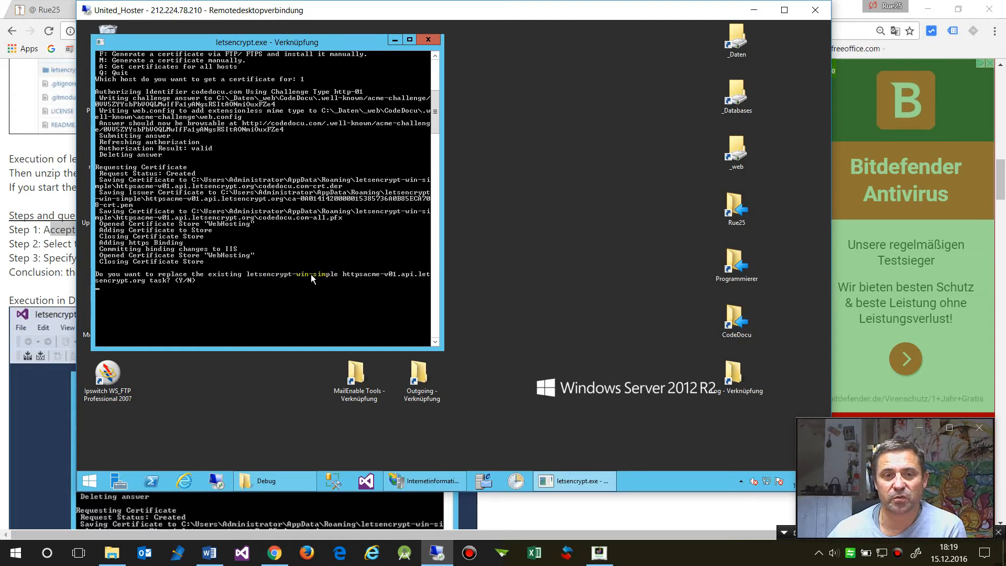
{"action": "mouse_move", "coordinate": [358, 279]}
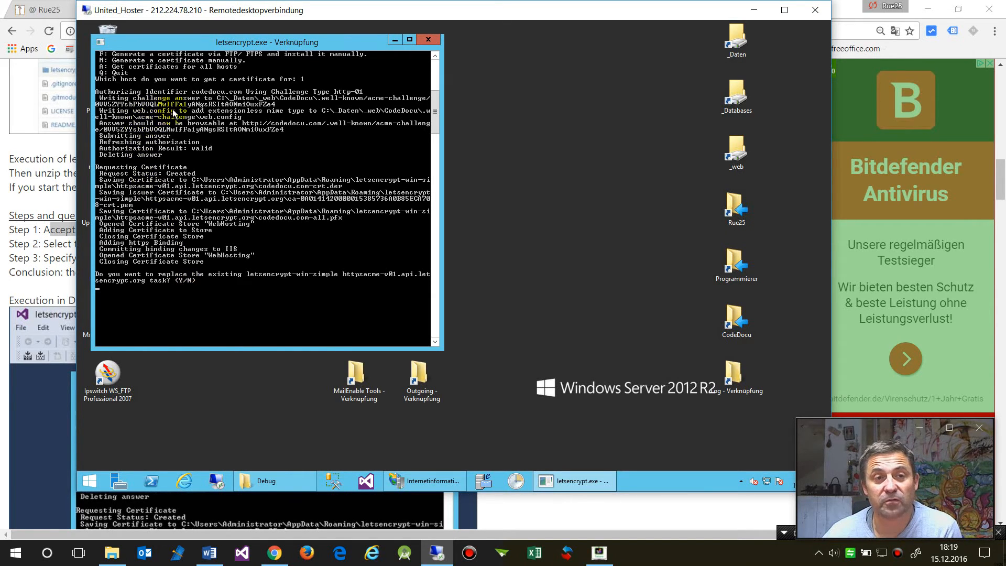
{"action": "mouse_move", "coordinate": [143, 282]}
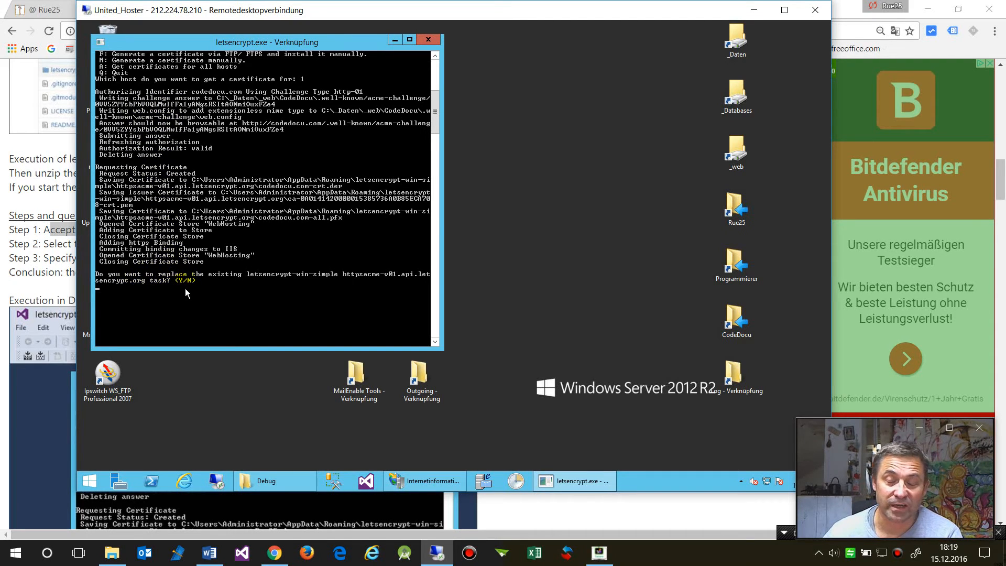
{"action": "mouse_move", "coordinate": [352, 296]}
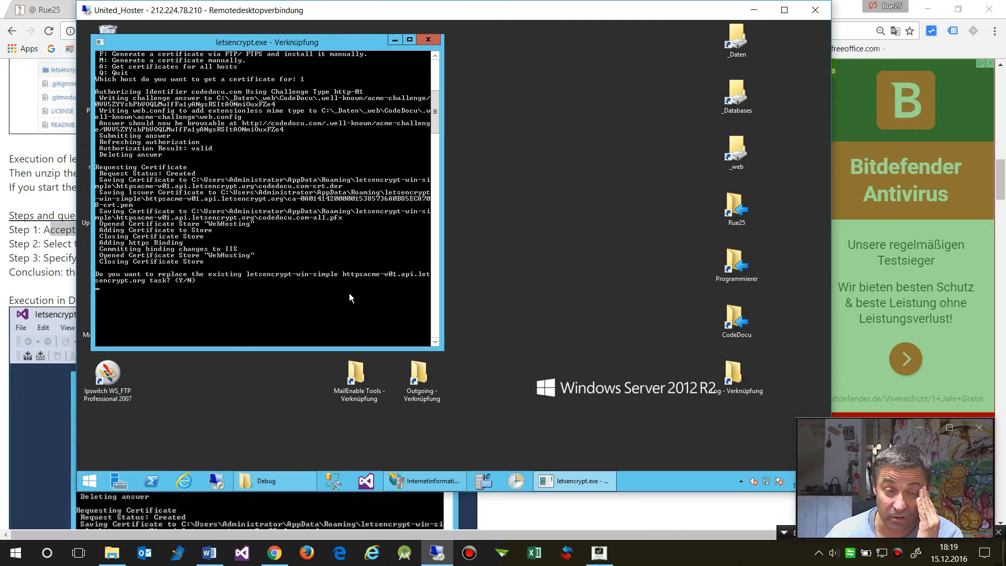
{"action": "mouse_move", "coordinate": [165, 302]}
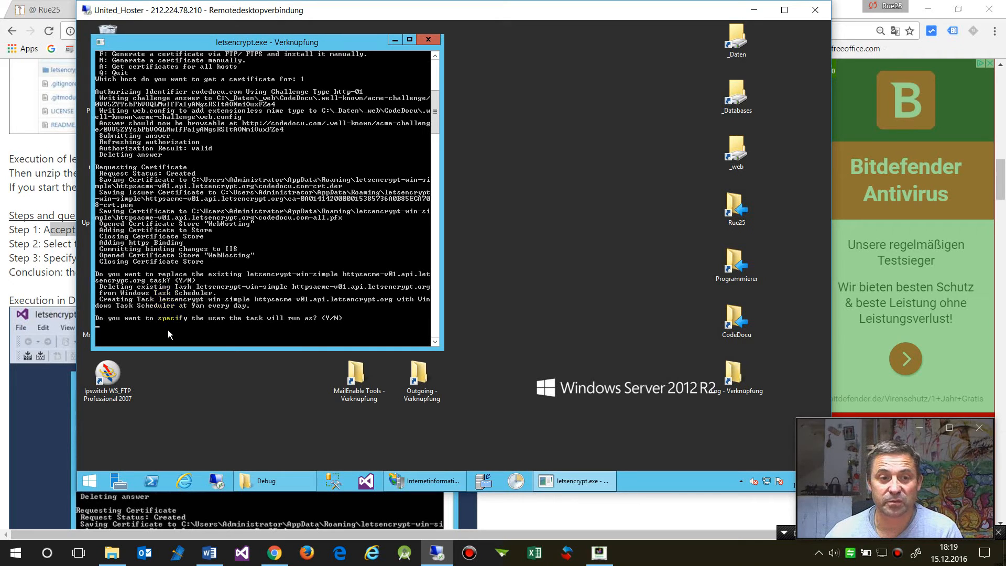
{"action": "mouse_move", "coordinate": [278, 330]}
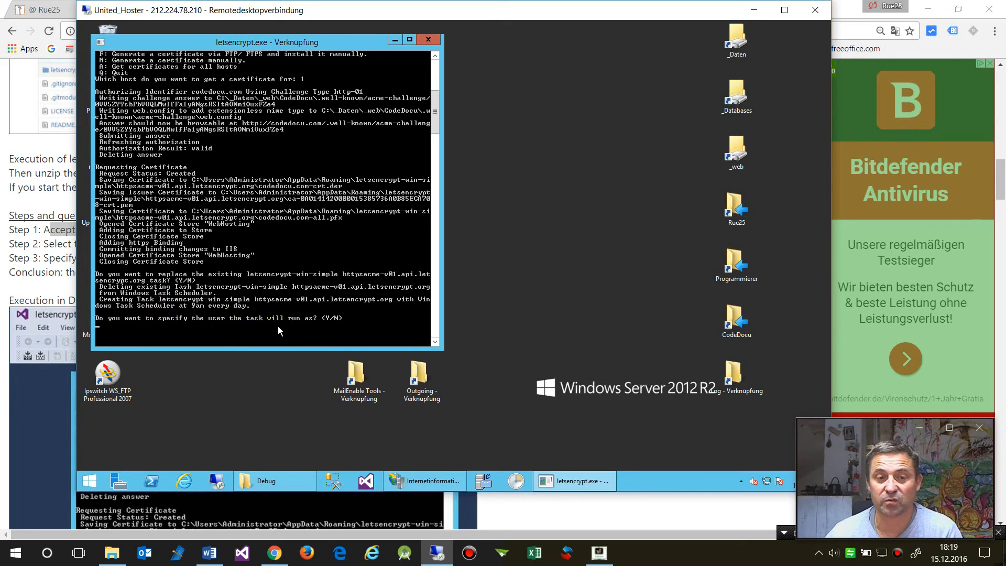
{"action": "mouse_move", "coordinate": [364, 329]}
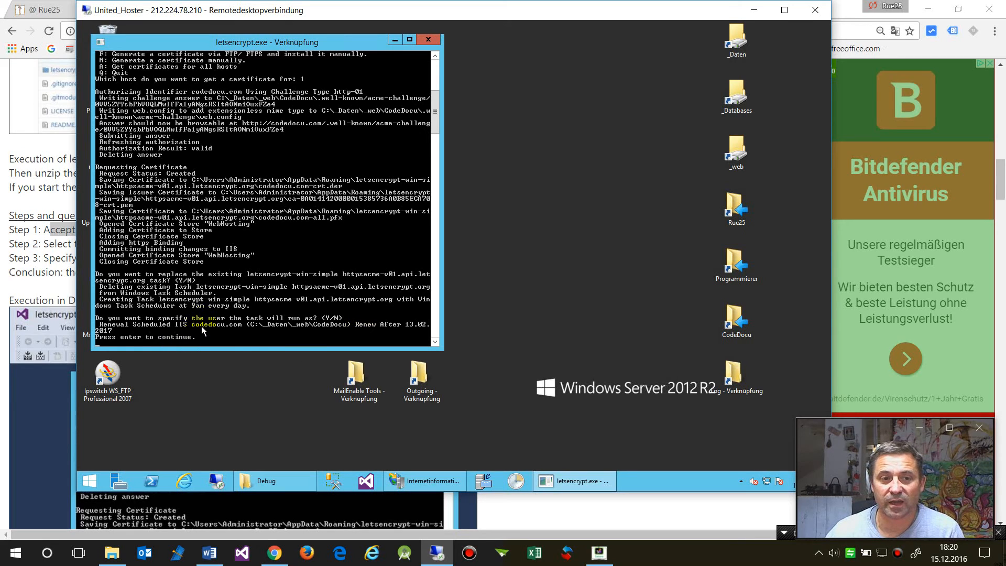
{"action": "mouse_move", "coordinate": [405, 328]}
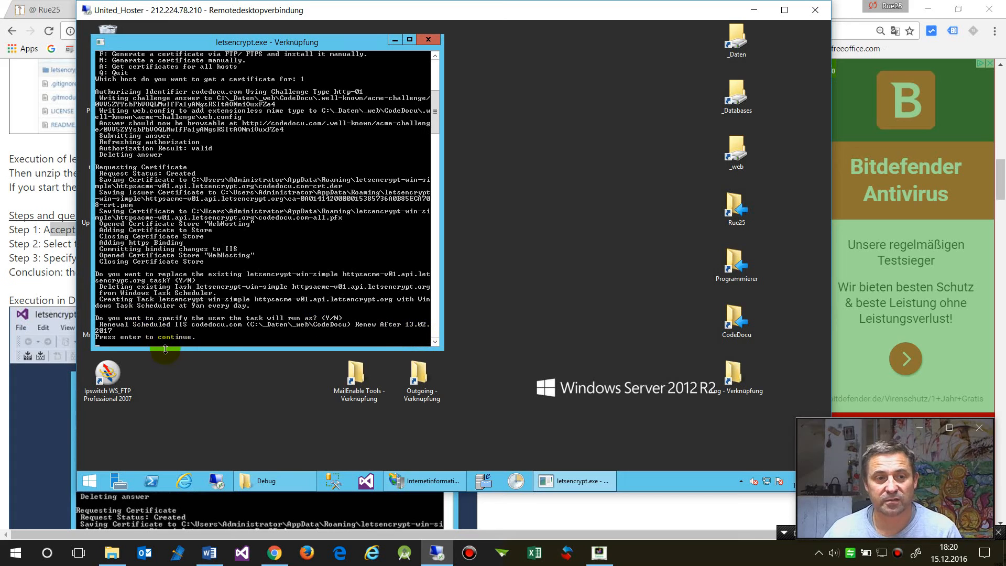
Confirm the letsencrypt.exe console so the codedocu.com renewal task is scheduled daily at 9am.
{"action": "left_click", "coordinate": [427, 39]}
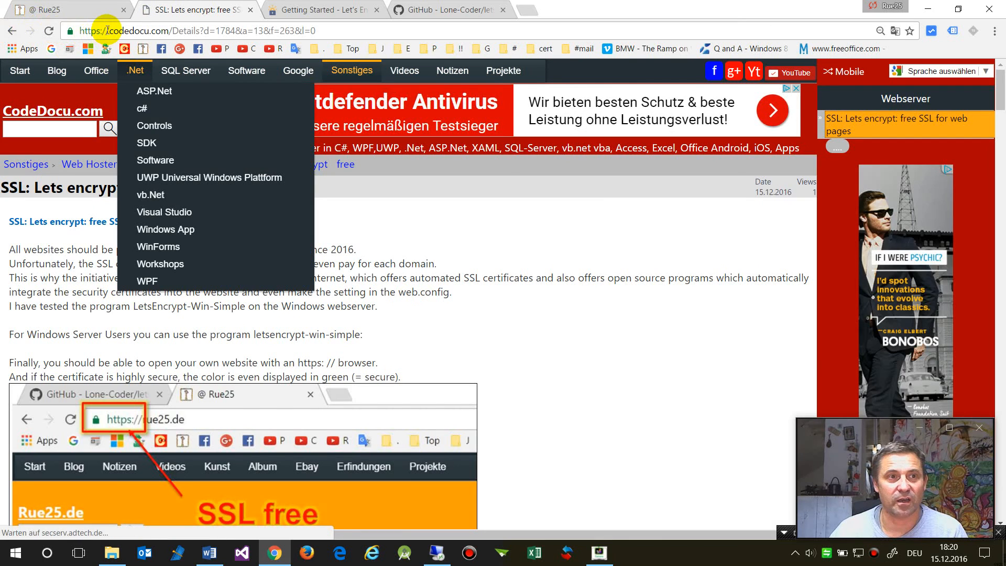
{"action": "mouse_move", "coordinate": [56, 70]}
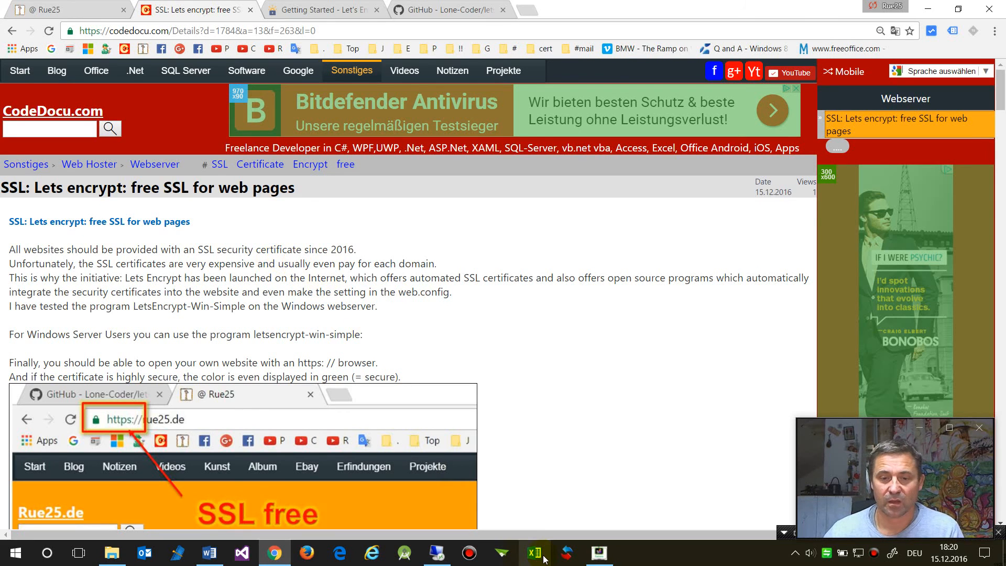
{"action": "mouse_move", "coordinate": [436, 552]}
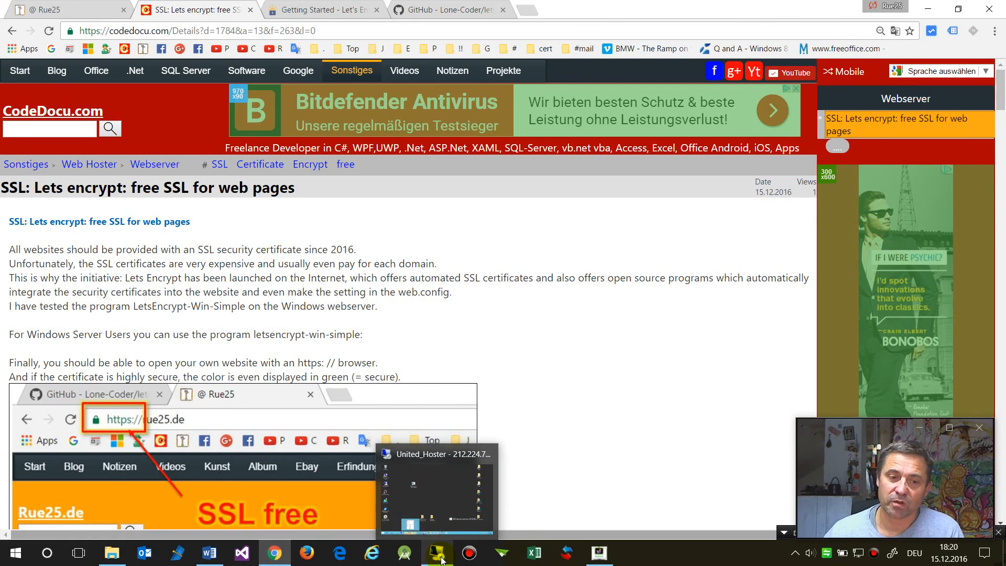
{"action": "left_click", "coordinate": [19, 70]}
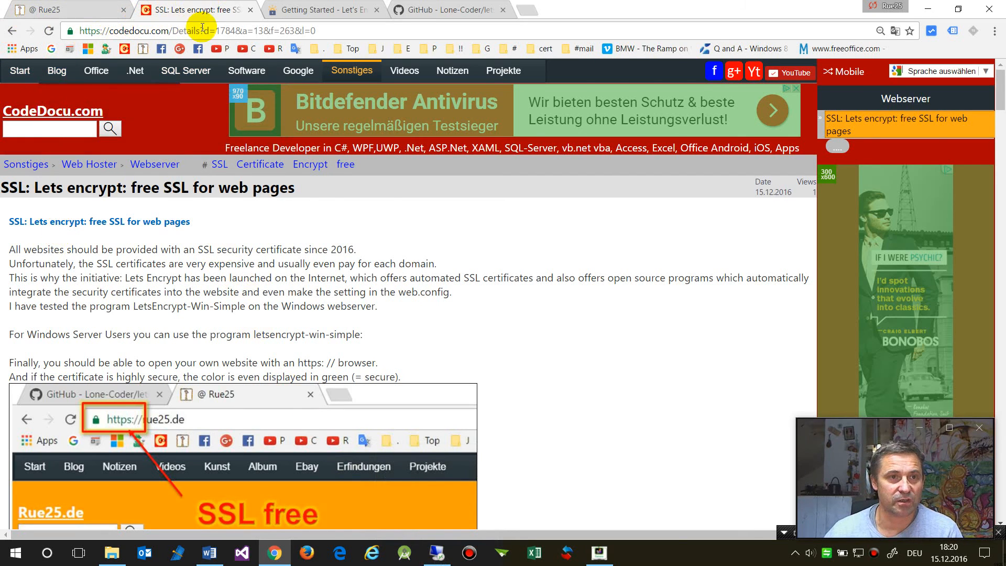
{"action": "scroll", "scroll_direction": "down", "scroll_amount": 3}
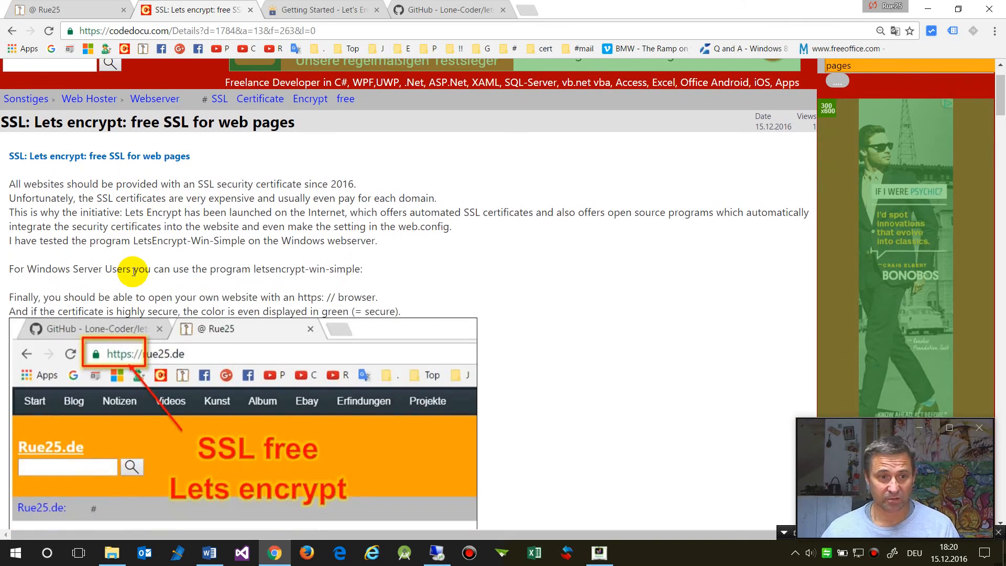
{"action": "scroll", "scroll_direction": "down", "scroll_amount": 3}
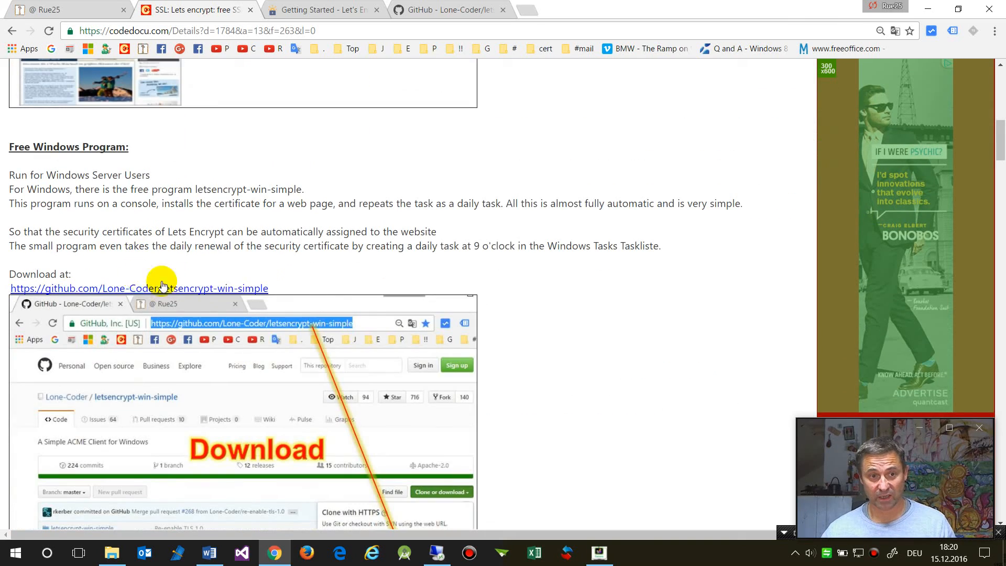
{"action": "scroll", "scroll_direction": "down", "scroll_amount": 3}
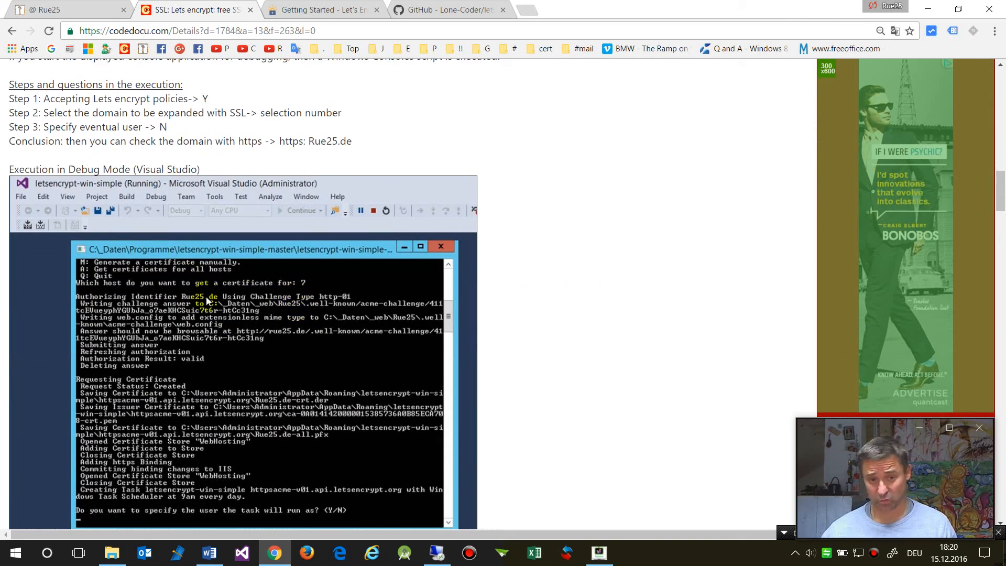
{"action": "scroll", "scroll_direction": "down", "scroll_amount": 3}
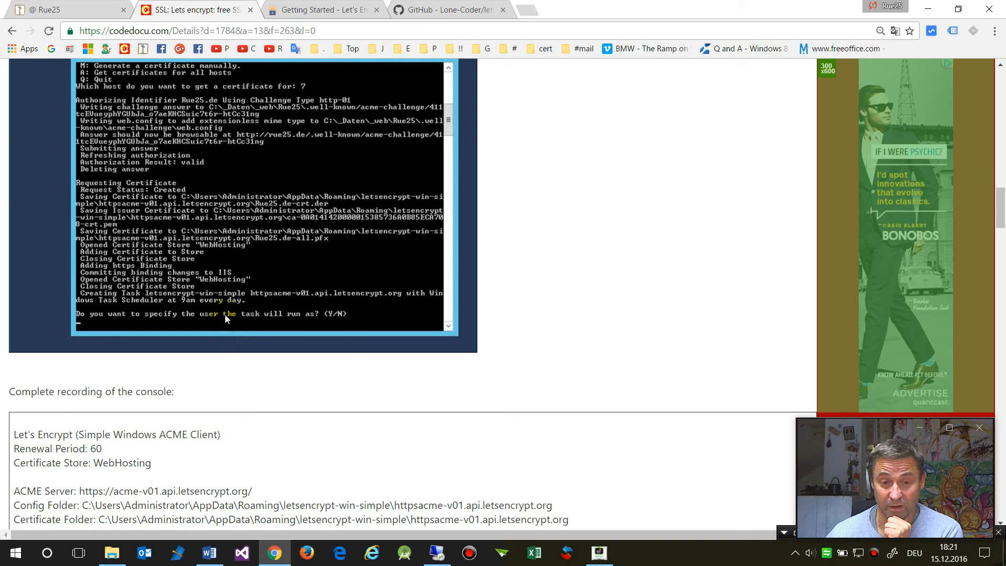
{"action": "mouse_move", "coordinate": [360, 352]}
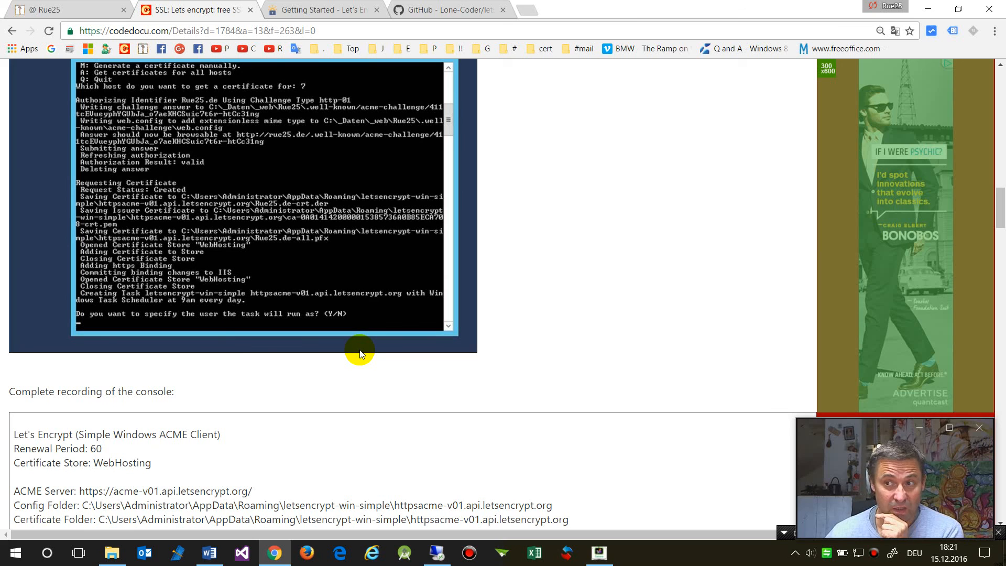
{"action": "mouse_move", "coordinate": [485, 364]}
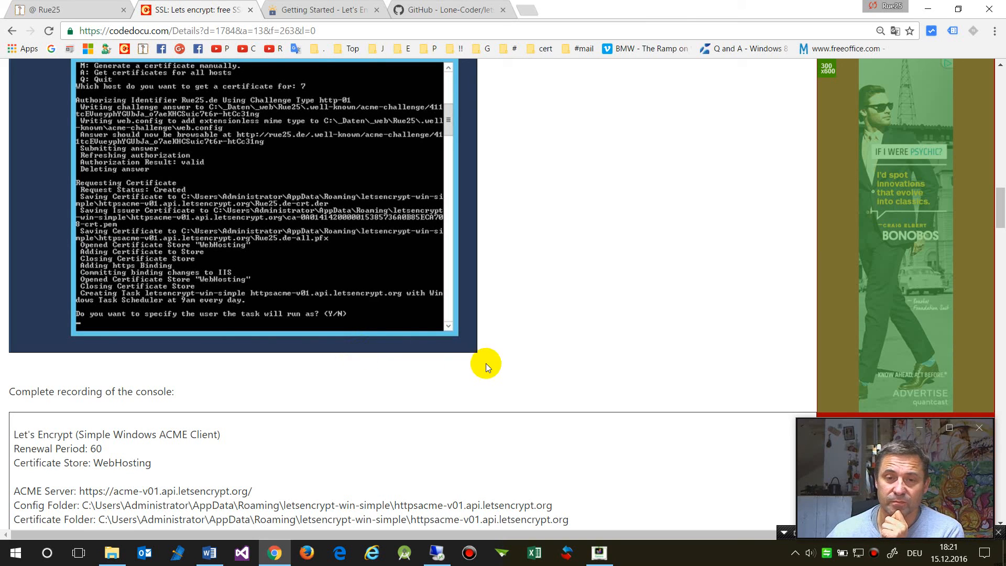
{"action": "mouse_move", "coordinate": [451, 349]}
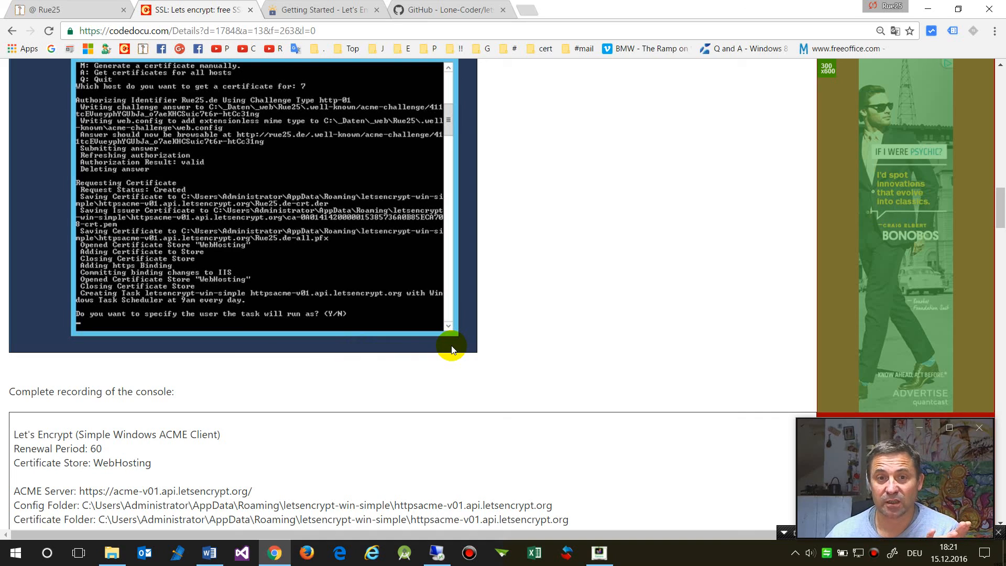
{"action": "scroll", "scroll_direction": "up", "scroll_amount": 3}
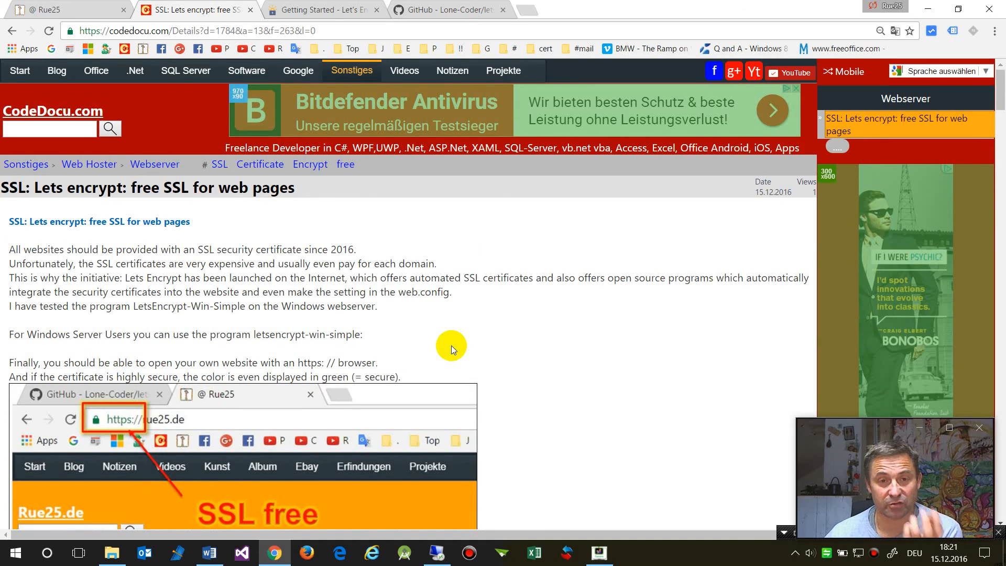
{"action": "scroll", "scroll_direction": "down", "scroll_amount": 3}
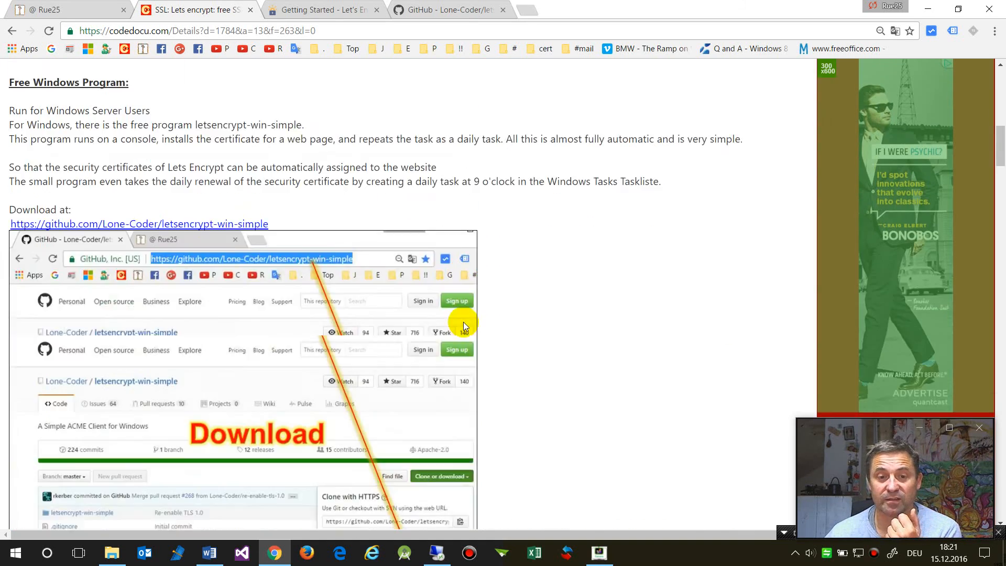
{"action": "scroll", "scroll_direction": "down", "scroll_amount": 3}
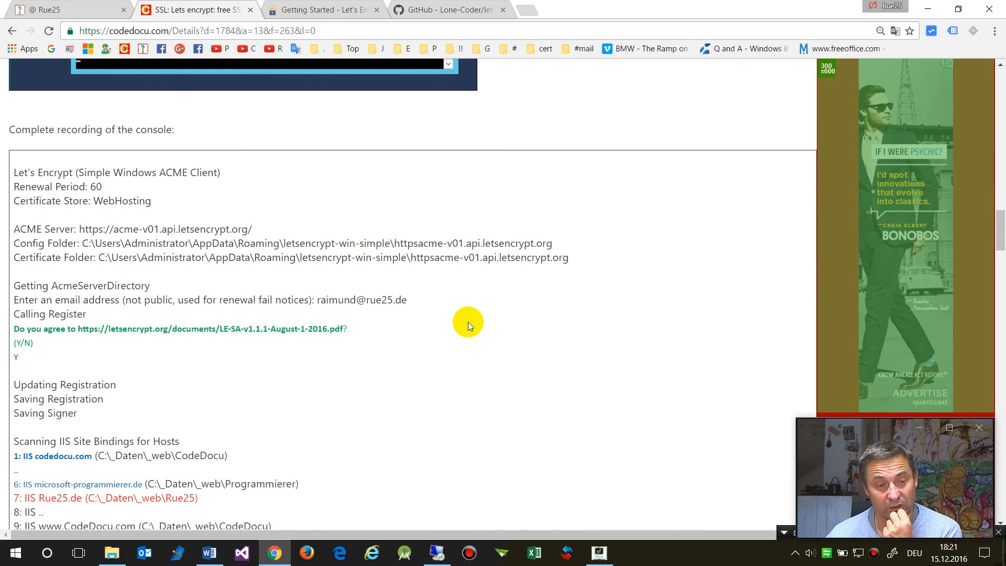
{"action": "mouse_move", "coordinate": [458, 316]}
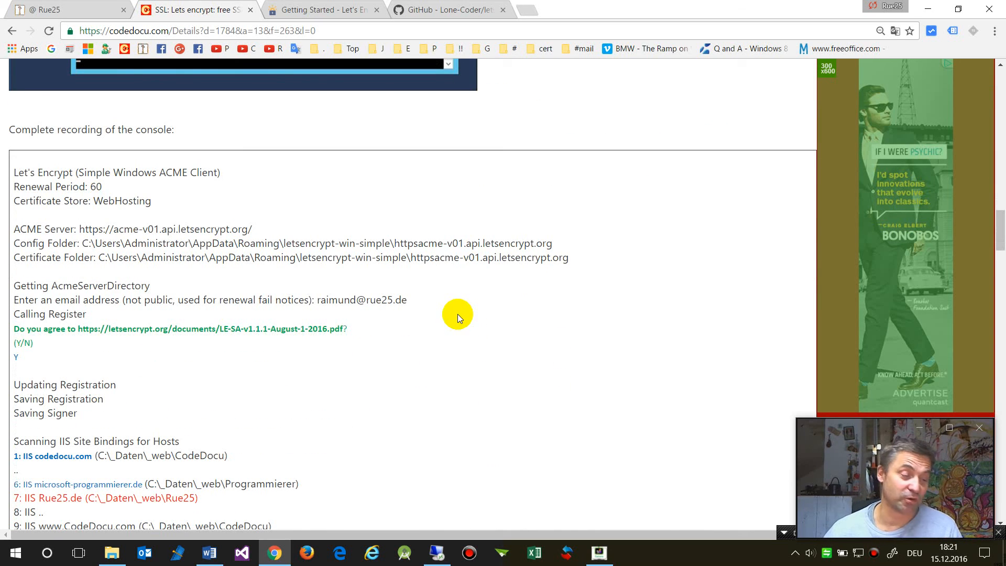
{"action": "mouse_move", "coordinate": [476, 339]}
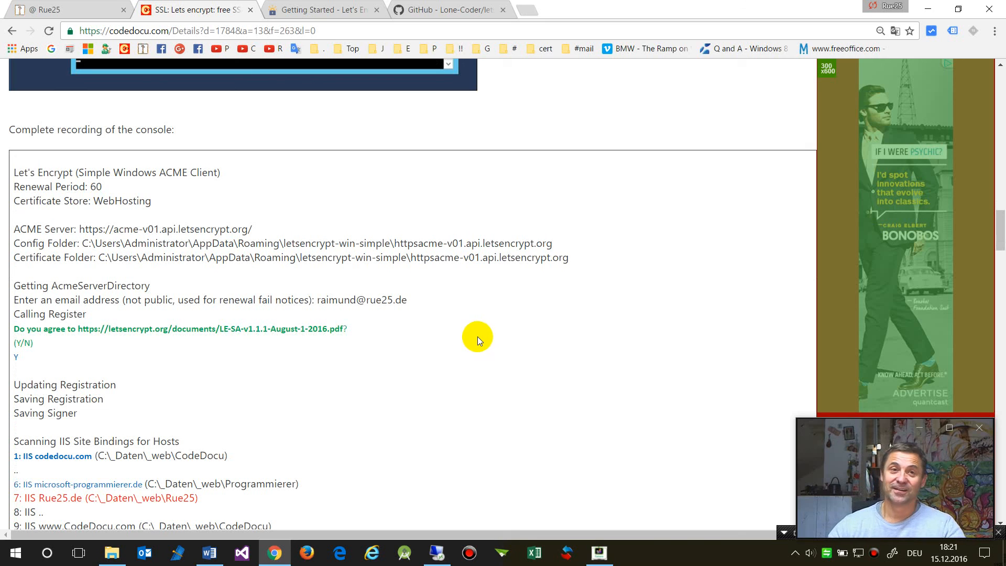
{"action": "mouse_move", "coordinate": [456, 360]}
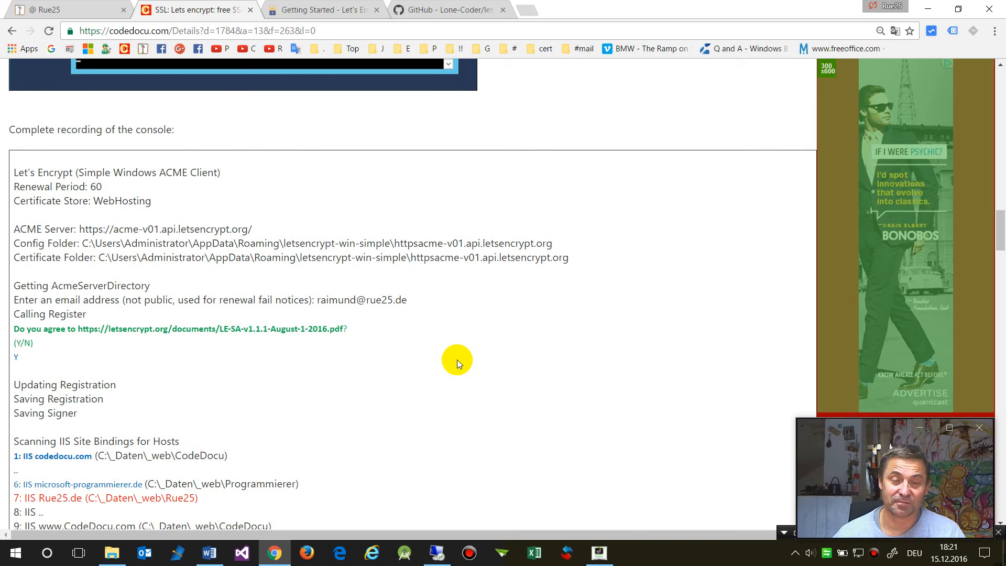
{"action": "mouse_move", "coordinate": [499, 526]}
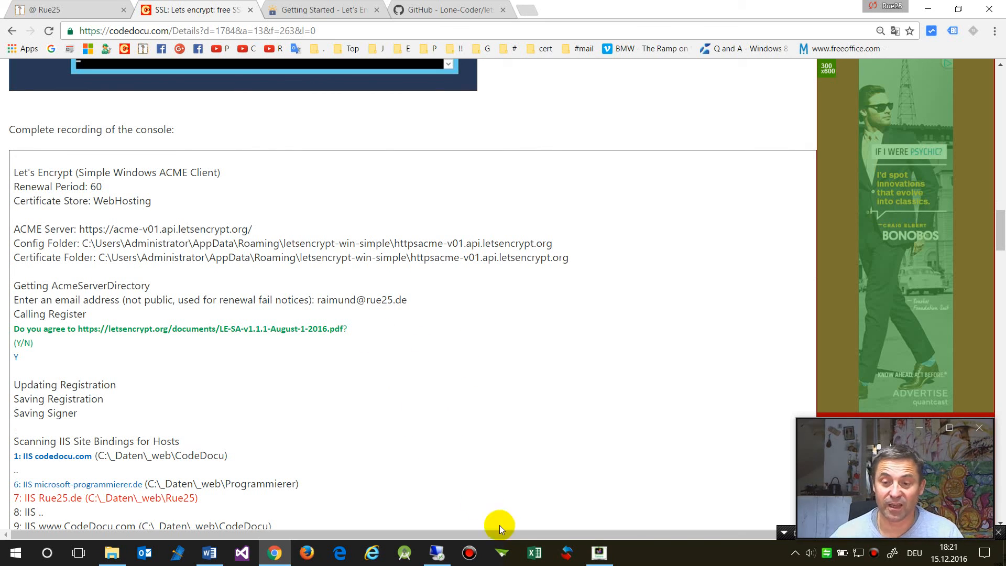